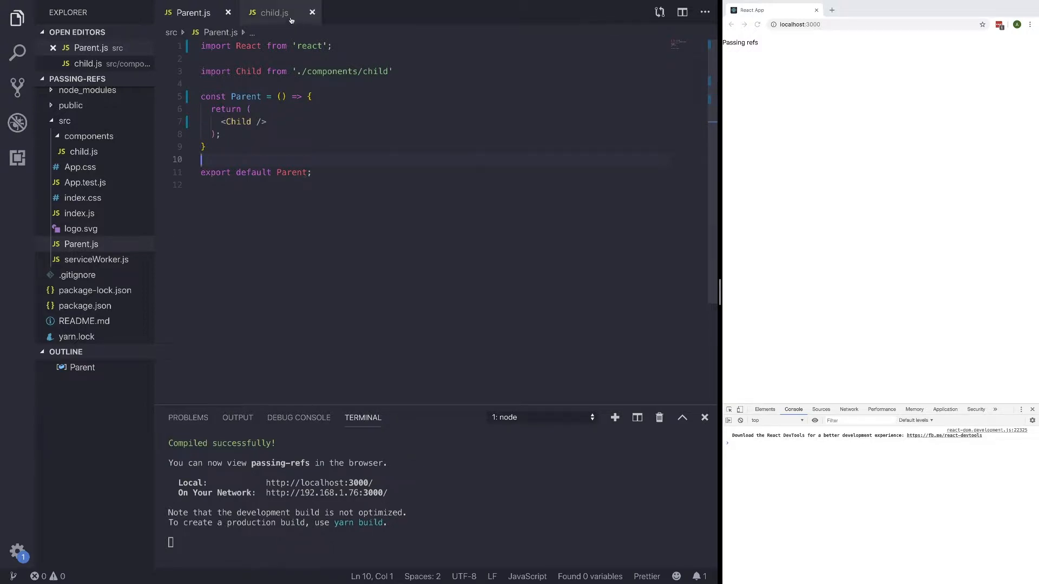
# - Add a second paragraph 'Passing refs 2' to the Child component and save child.js
pyautogui.click(273, 13)
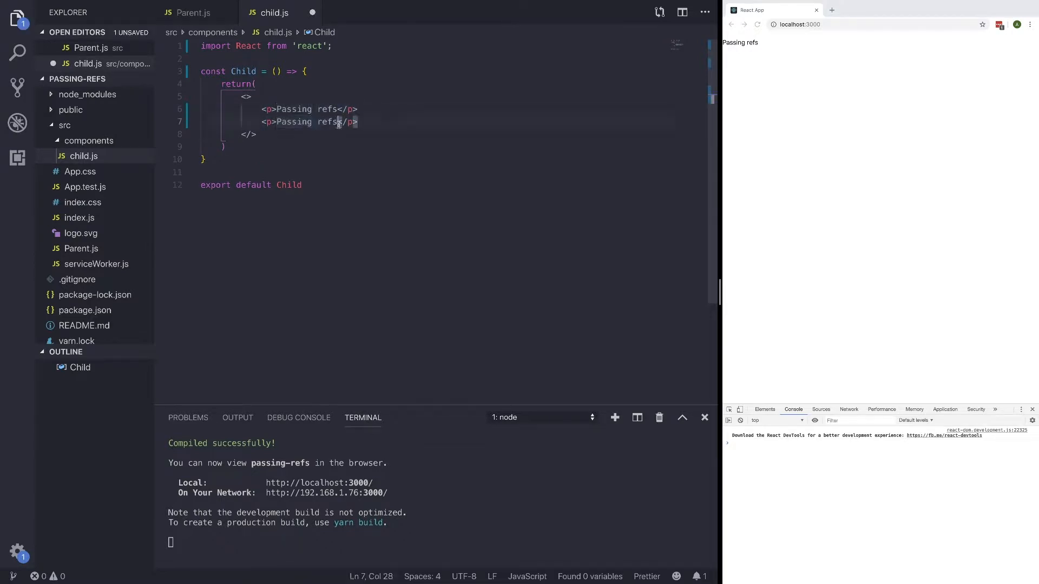
pyautogui.write('2')
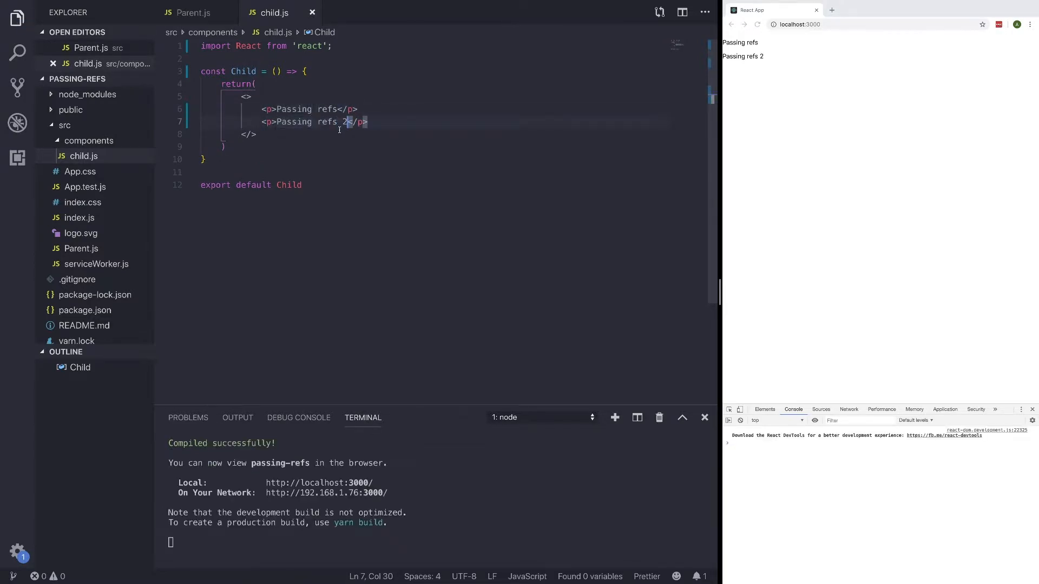
pyautogui.click(193, 13)
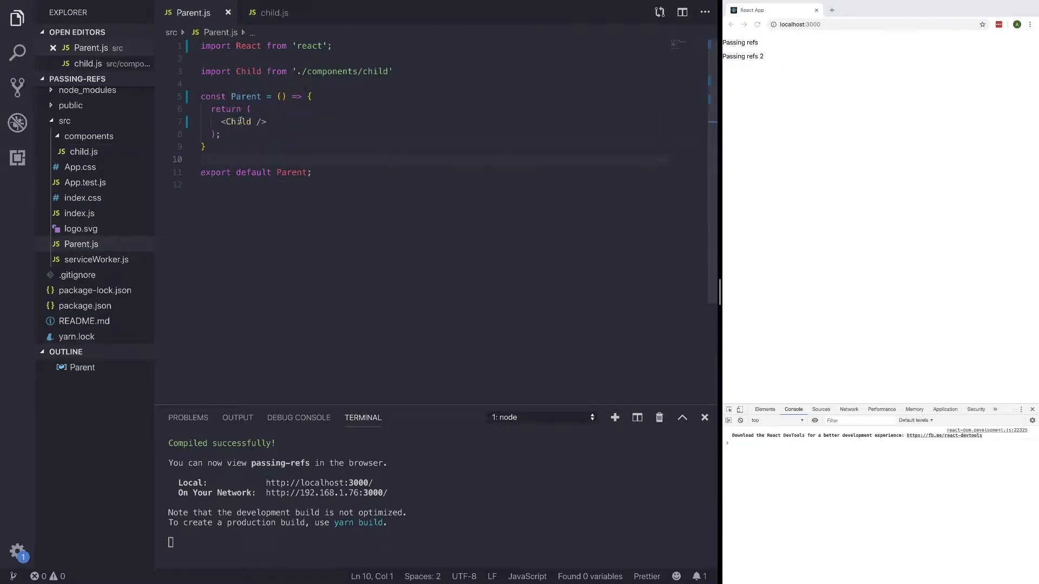
pyautogui.click(273, 13)
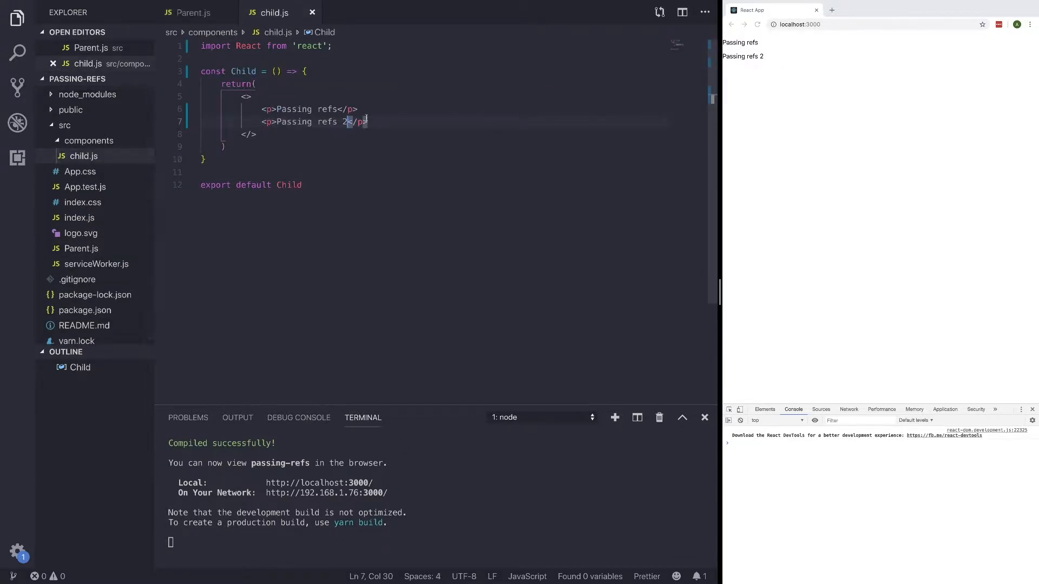
# - Review the <Child /> element in Parent's return alongside the Child component code
pyautogui.click(193, 13)
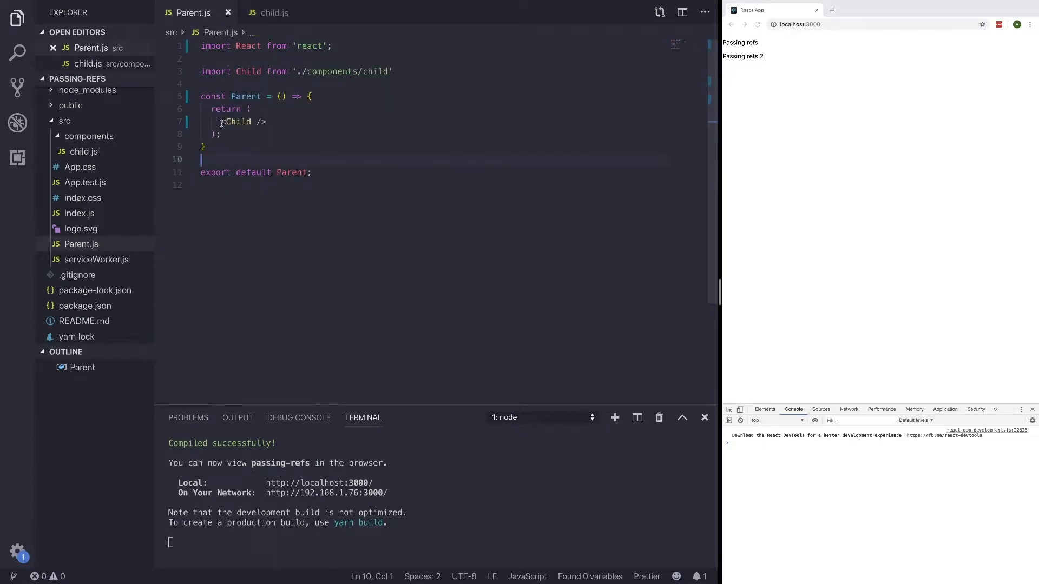
pyautogui.doubleClick(237, 121)
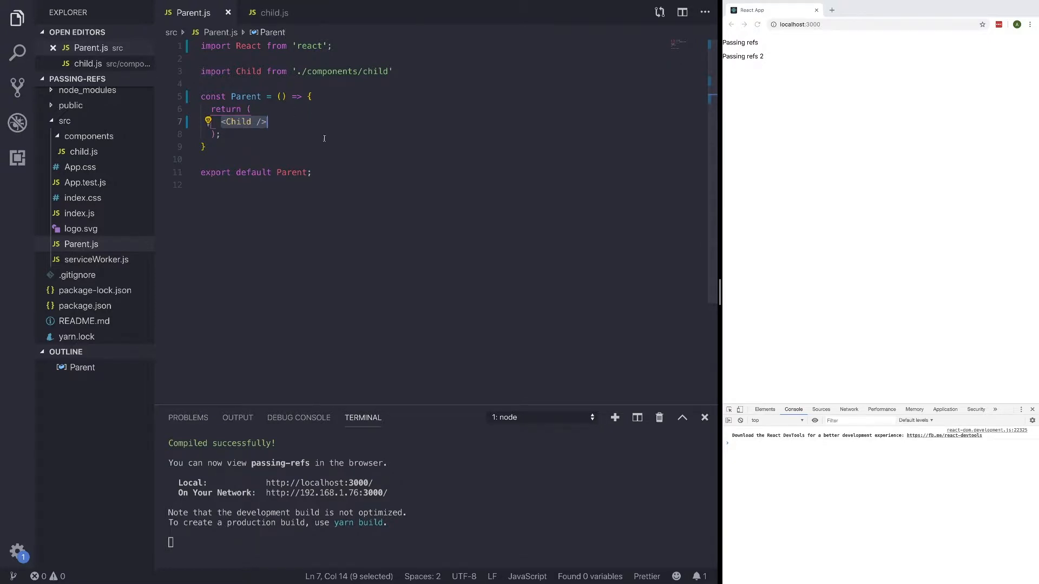
pyautogui.click(273, 13)
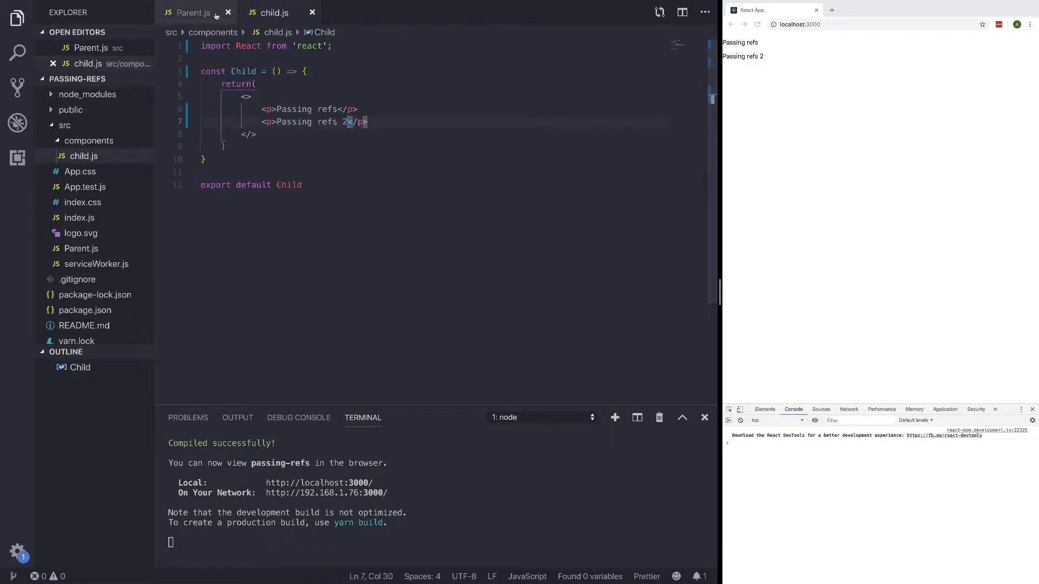
pyautogui.click(193, 13)
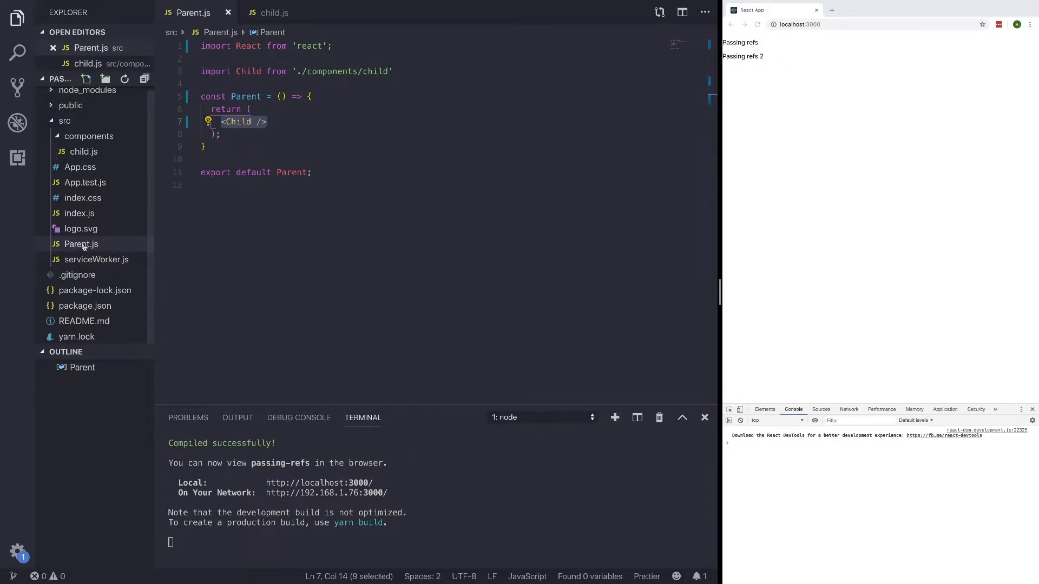
pyautogui.moveTo(81, 244)
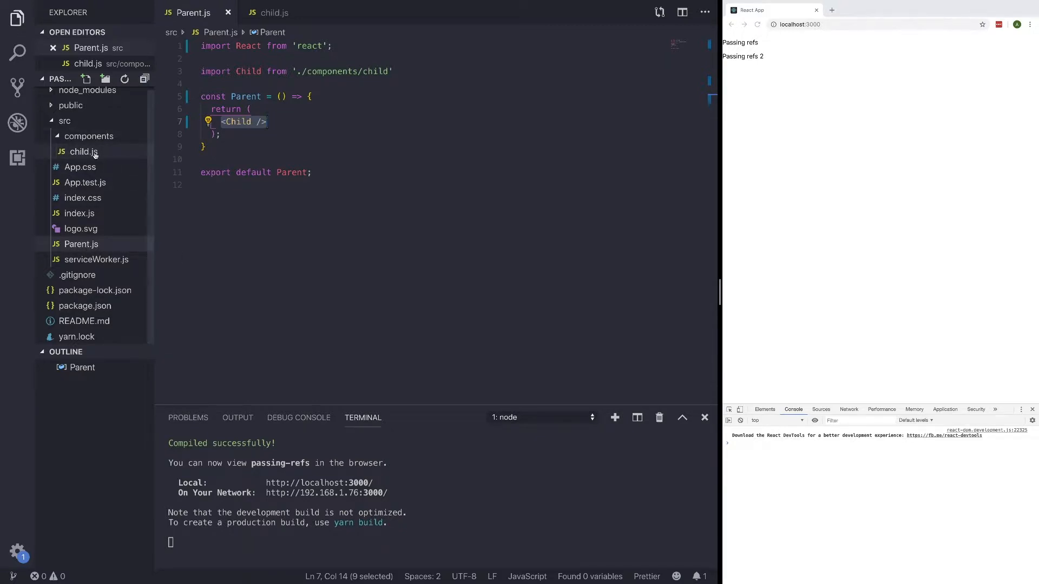
# - Give the <Child /> tag in Parent.js a title prop set to 'Passing ref'
pyautogui.click(274, 13)
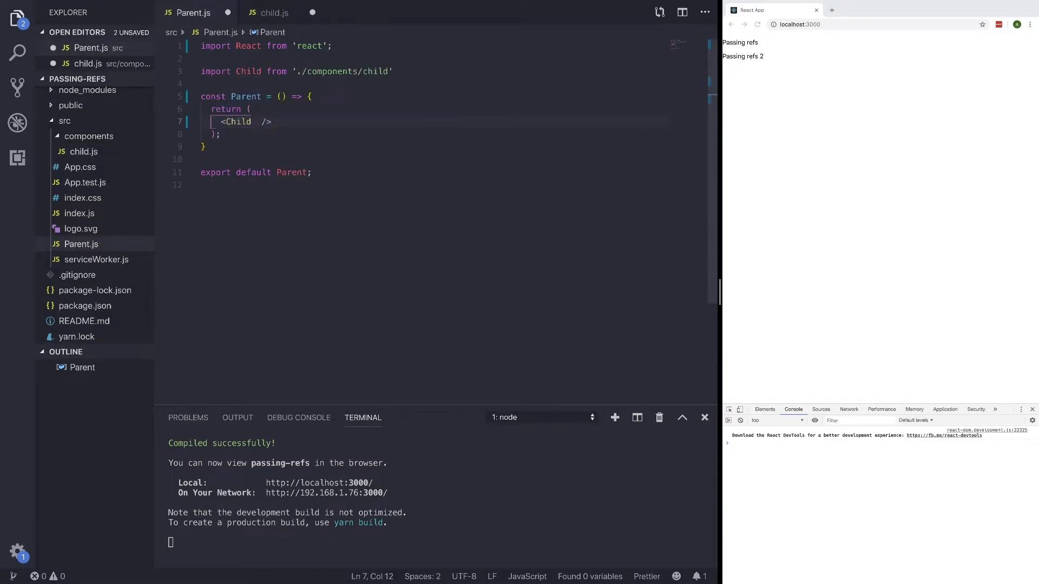
pyautogui.write('v')
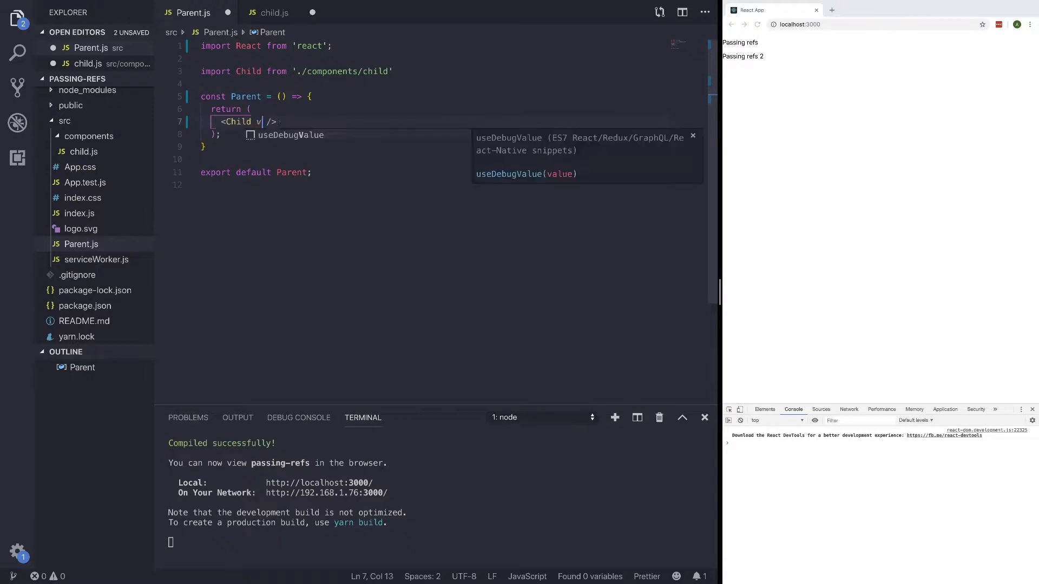
pyautogui.write('title')
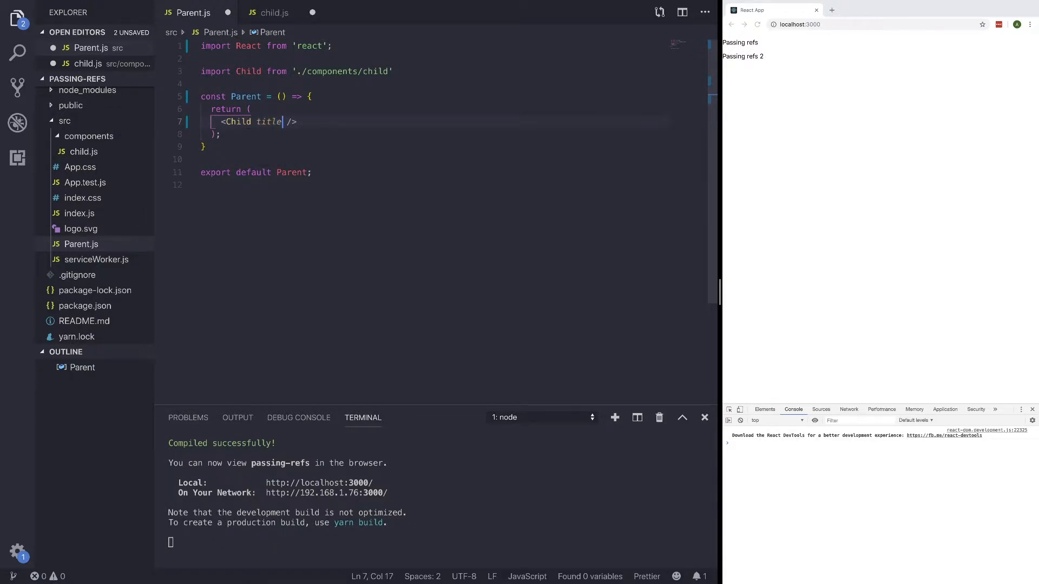
pyautogui.write('={}')
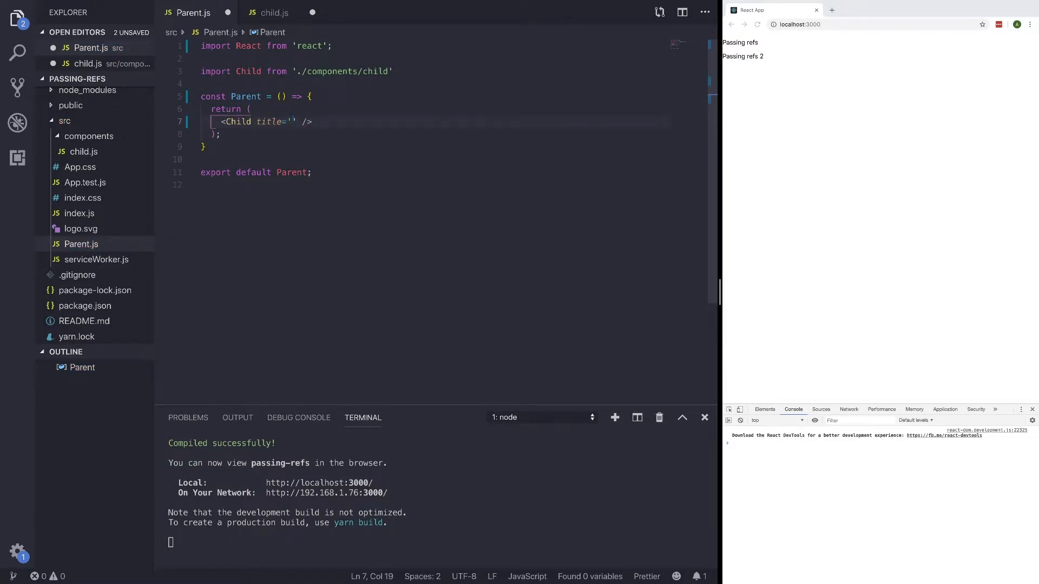
pyautogui.write('Pa')
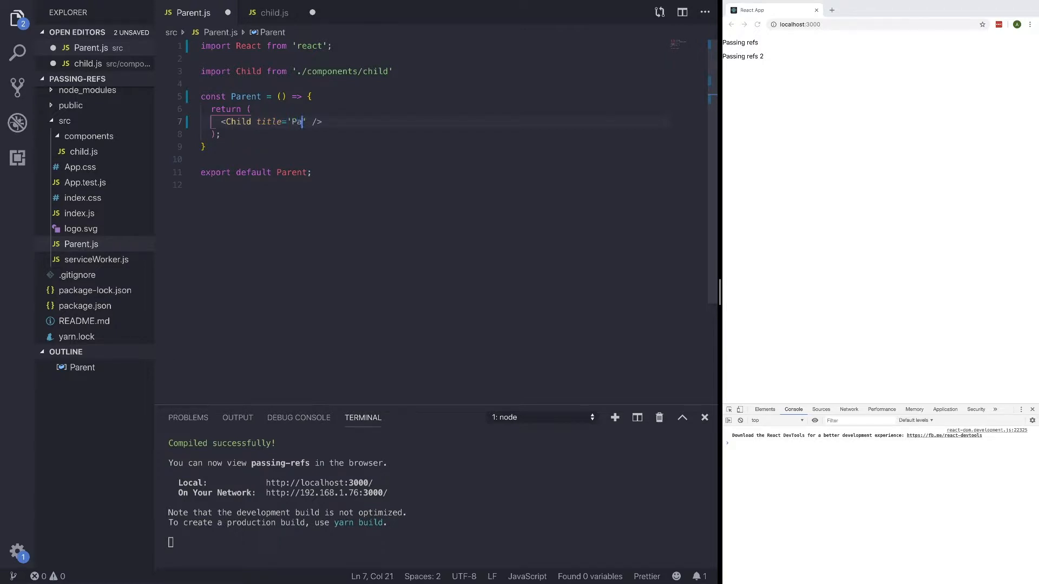
pyautogui.write('ssin g')
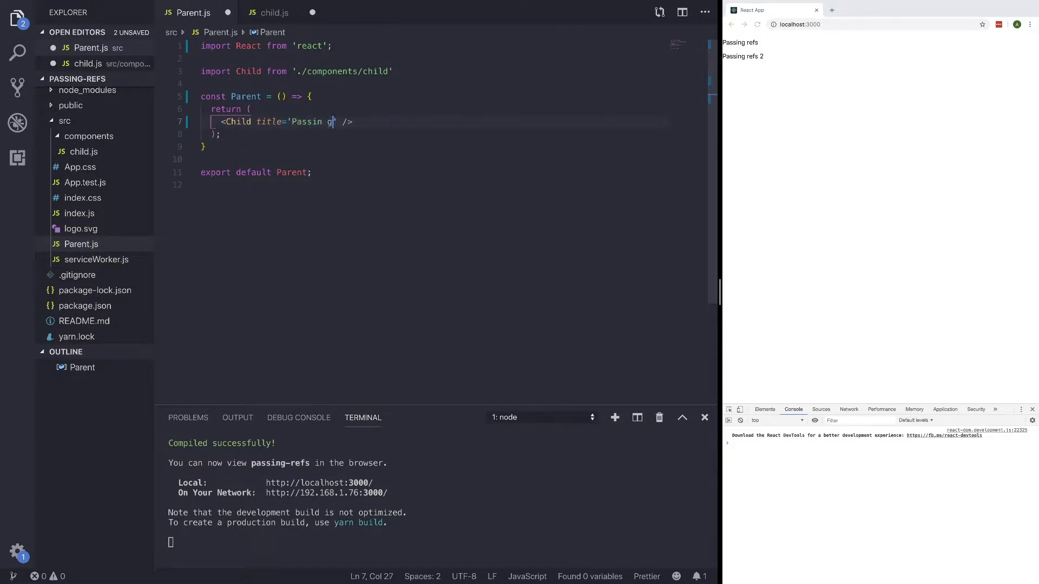
pyautogui.write('ref')
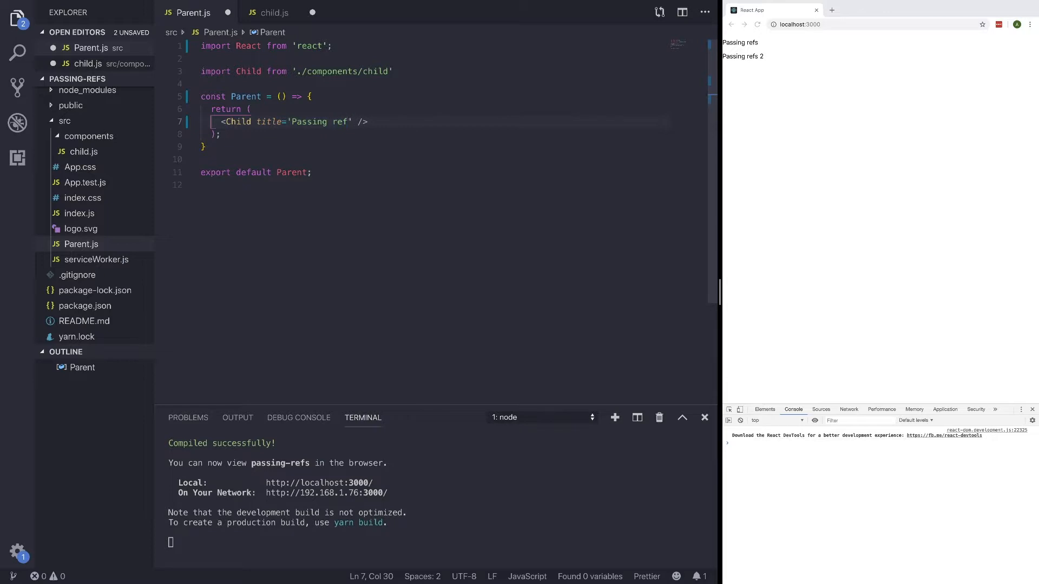
# - Destructure {title} in Child and render it as the paragraph text, then save
pyautogui.click(273, 13)
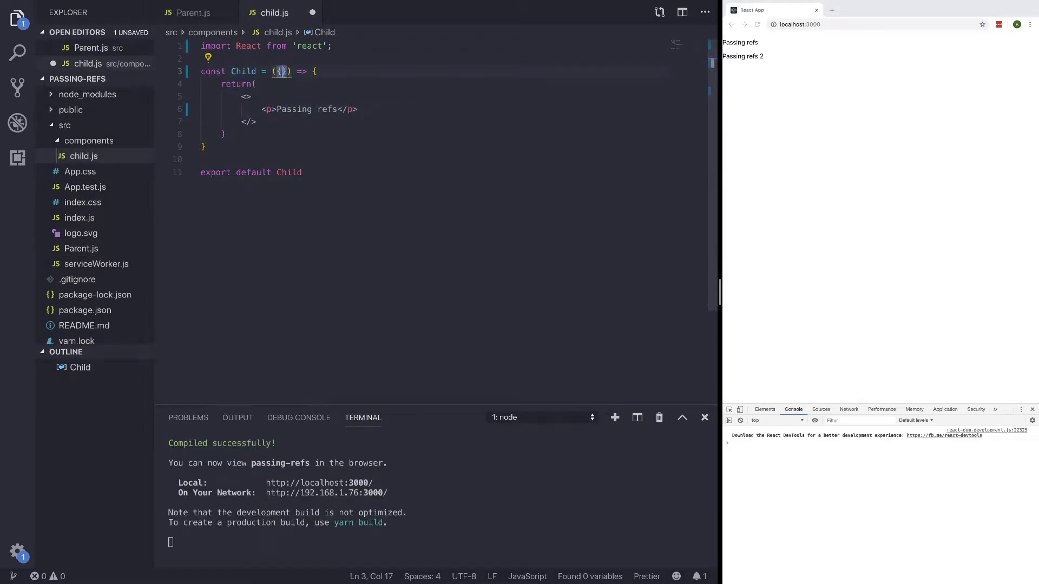
pyautogui.write('title')
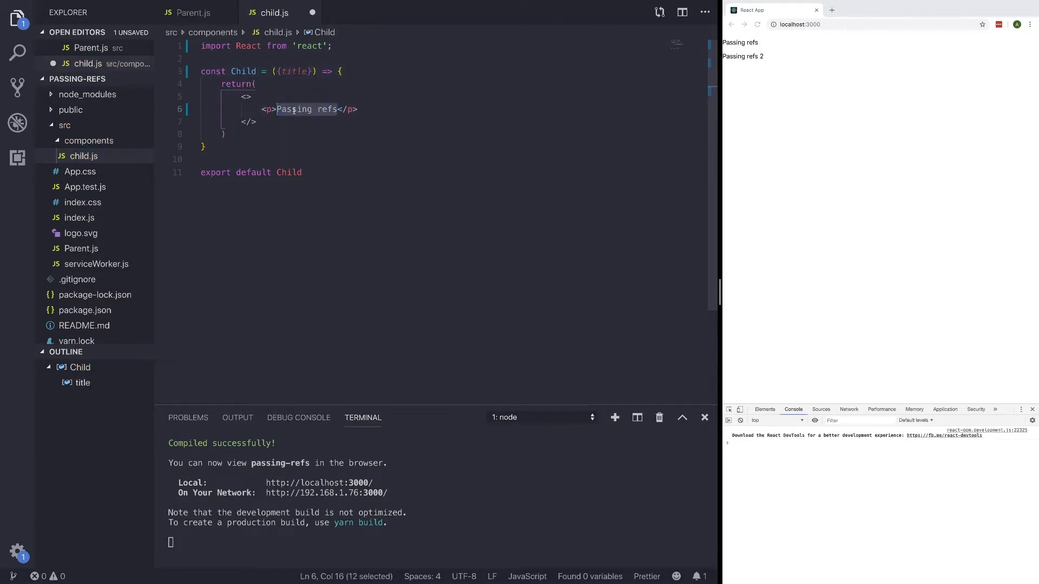
pyautogui.write('{title}</p>')
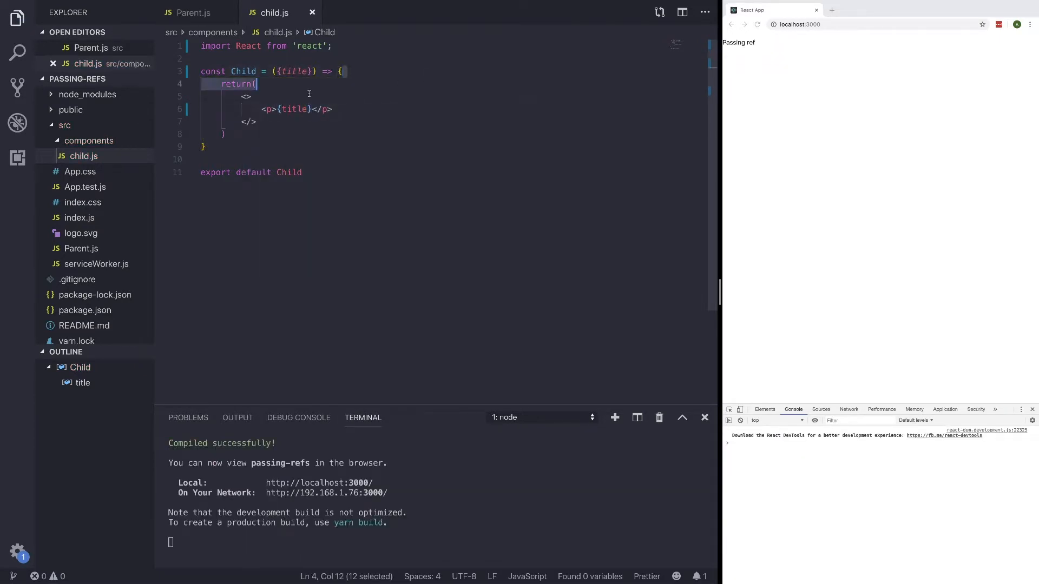
pyautogui.click(193, 13)
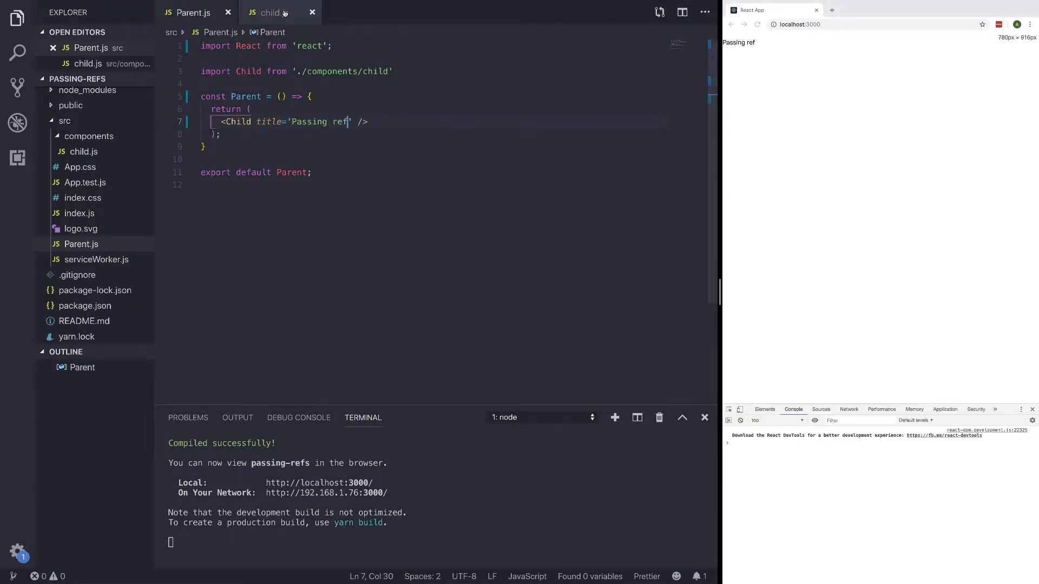
pyautogui.click(270, 13)
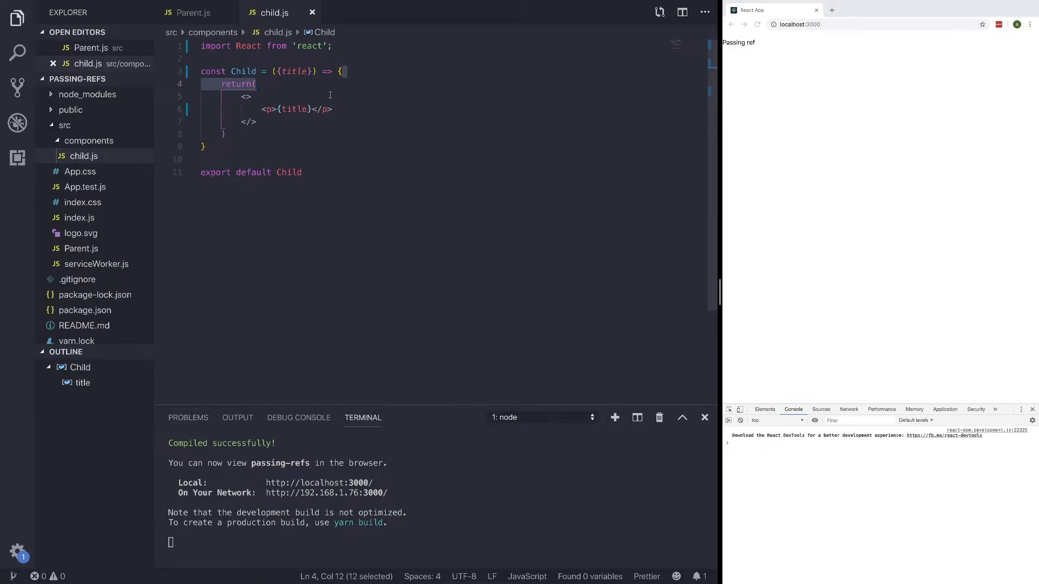
# - Import useRef in Parent.js and declare const childRef = useRef(null)
pyautogui.click(192, 13)
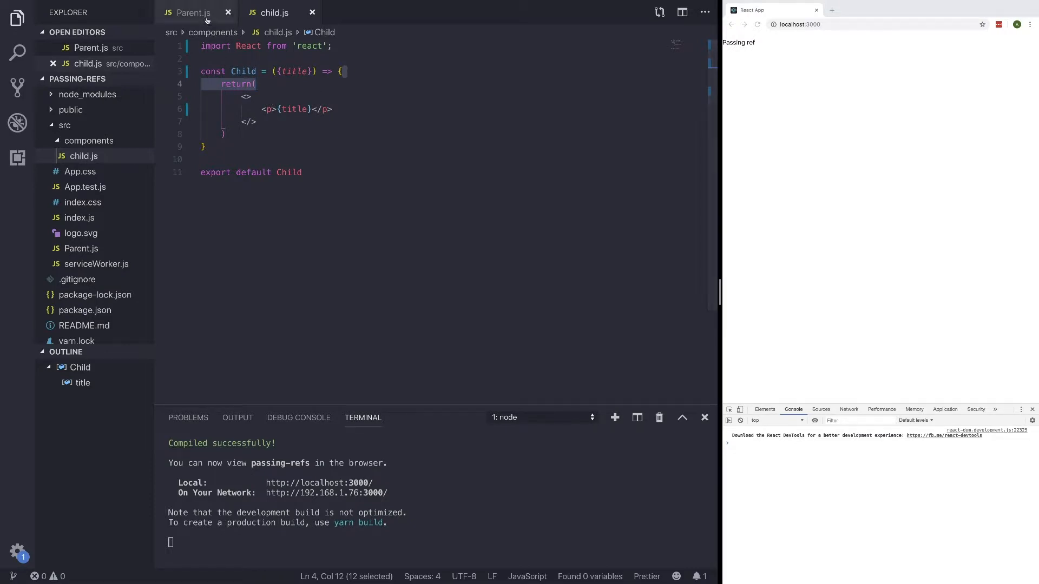
pyautogui.click(192, 13)
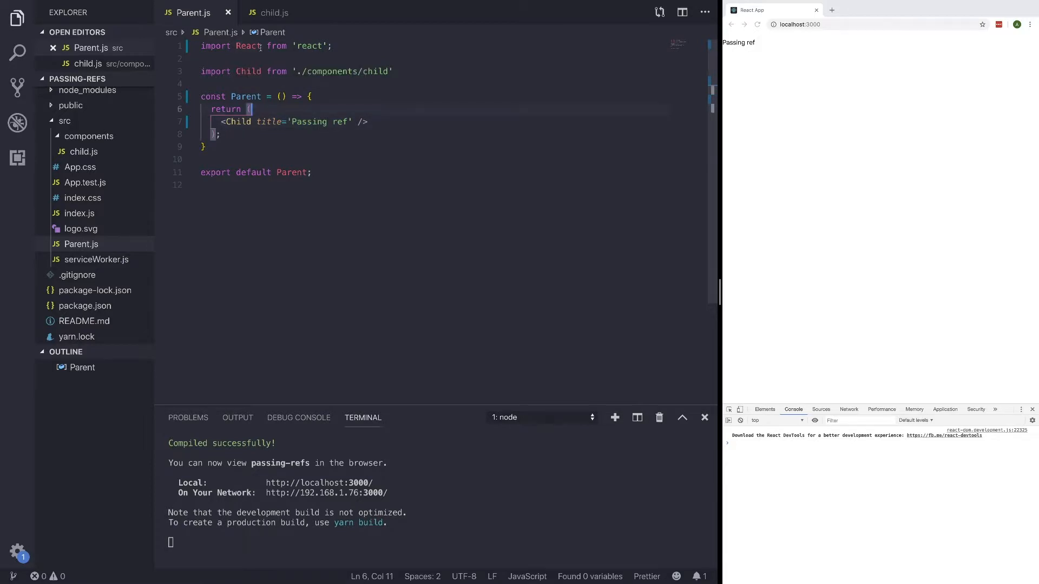
pyautogui.write(', {useRef')
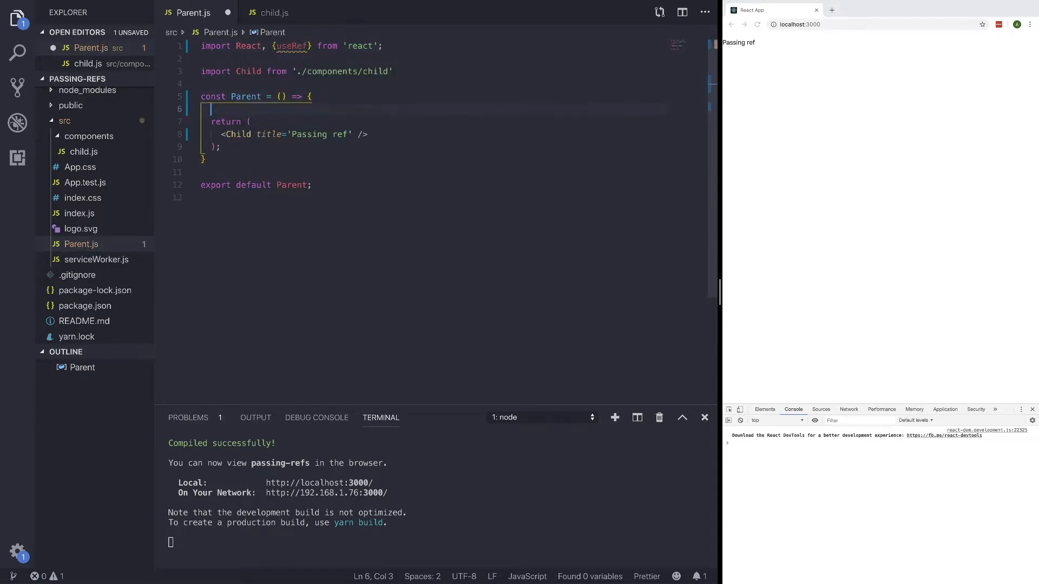
pyautogui.write('const')
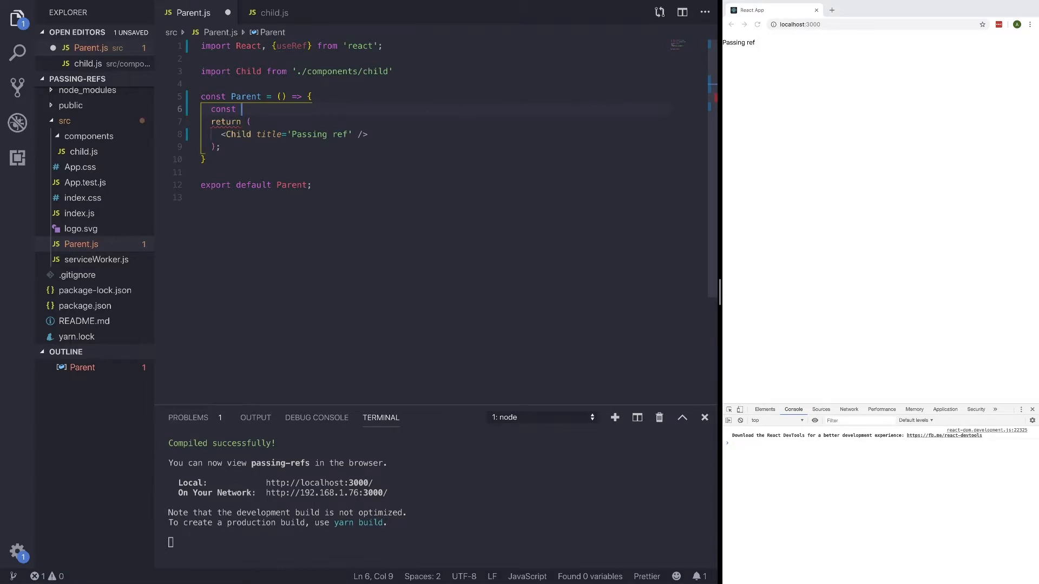
pyautogui.write('childRef = useRef')
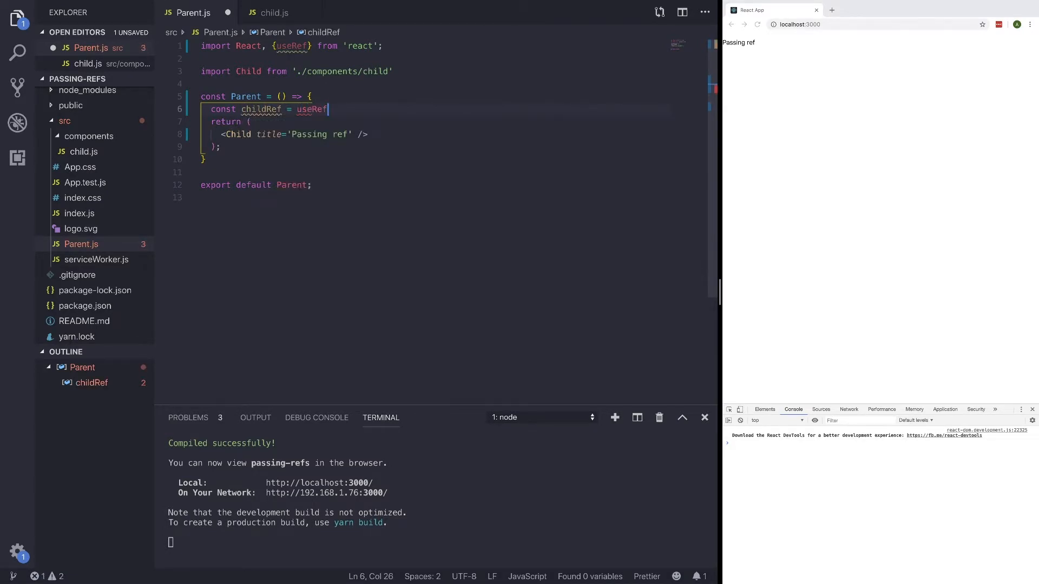
pyautogui.write('(null);')
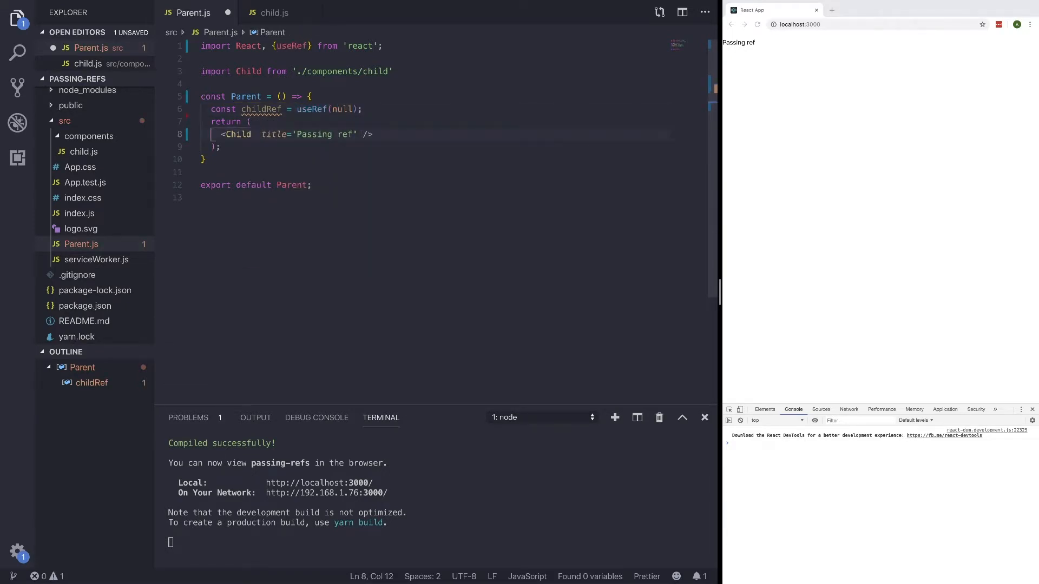
# - Pass forwardedRef={childRef} to the <Child> tag and save Parent.js
pyautogui.write('forwarf')
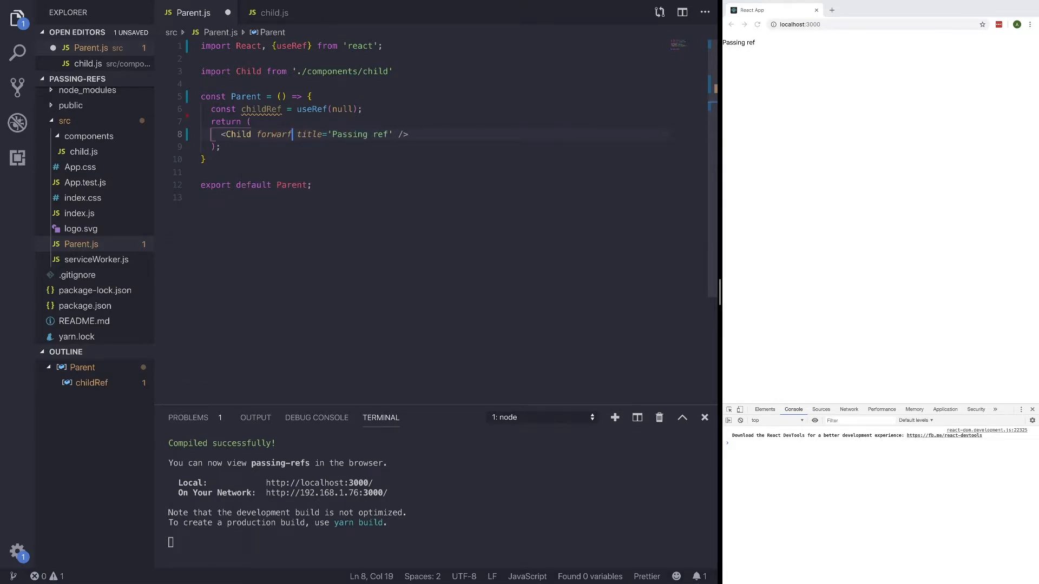
pyautogui.write('ed')
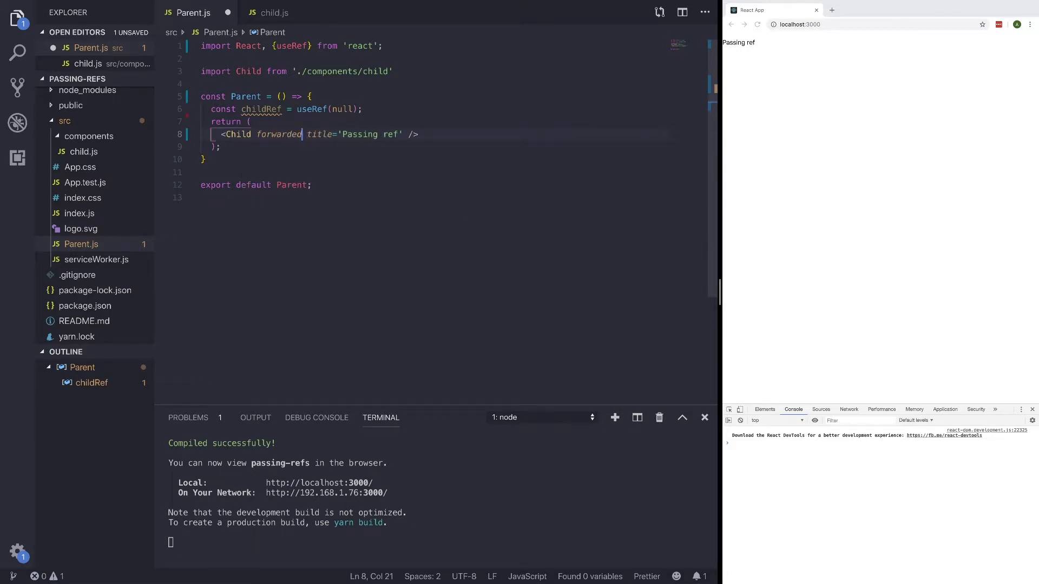
pyautogui.write('Ref')
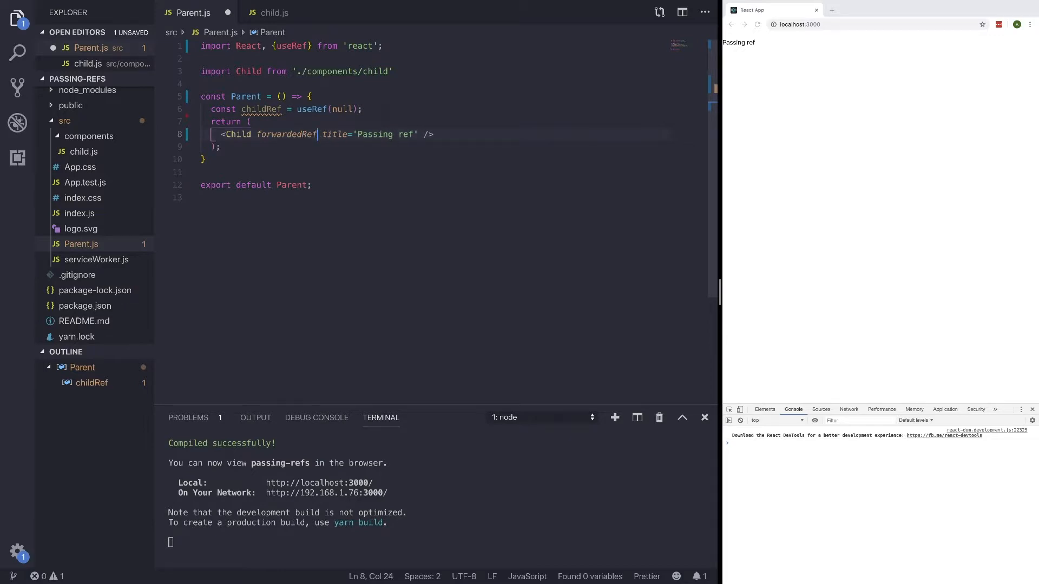
pyautogui.write('={}')
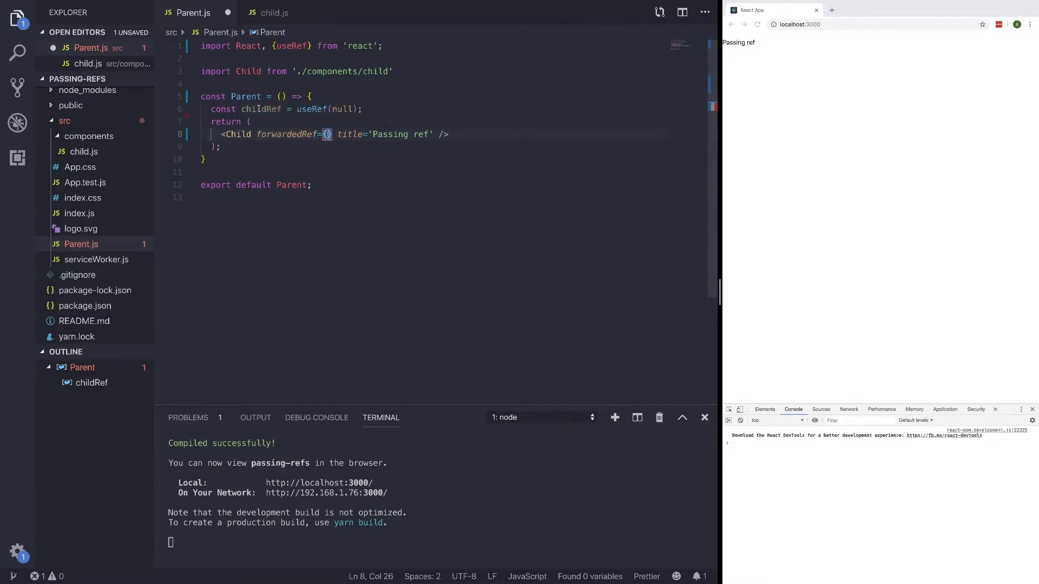
pyautogui.write('child forw')
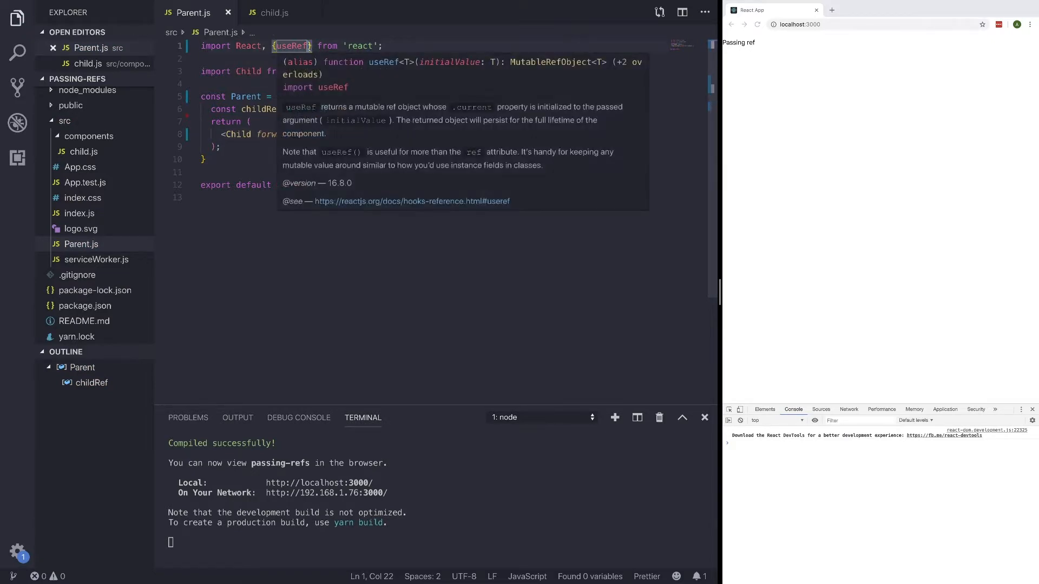
# - Import useEffect in Parent.js and add console.log(childRef.current) below the useRef line
pyautogui.write(', useEffect')
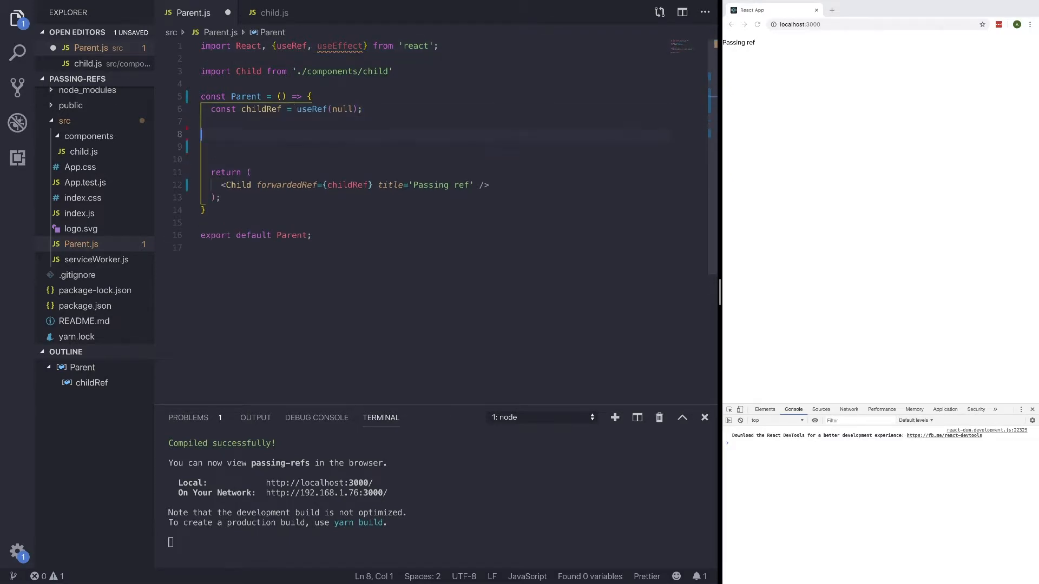
pyautogui.write('console.log(childRef')
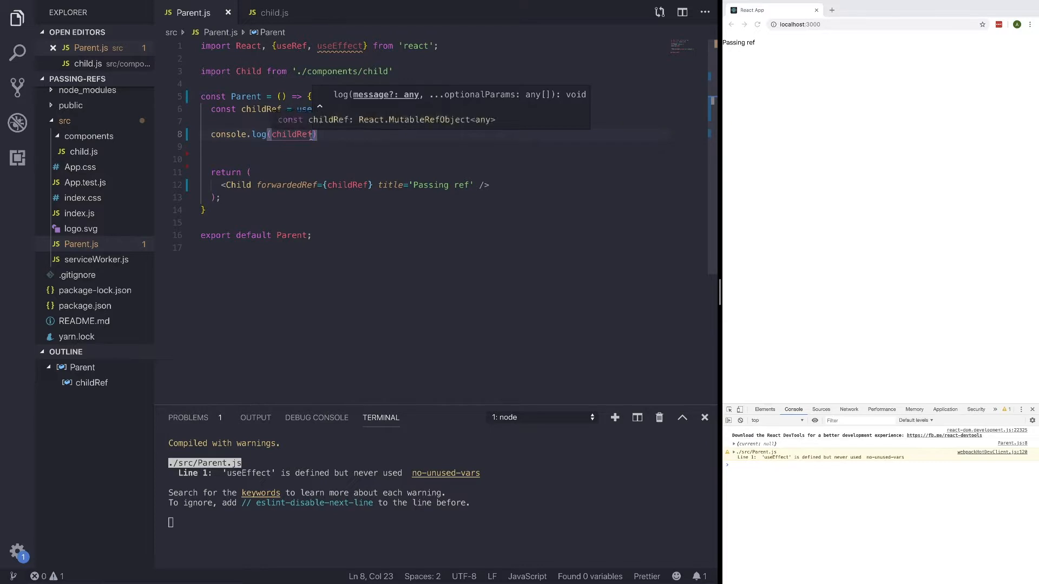
pyautogui.write(',current')
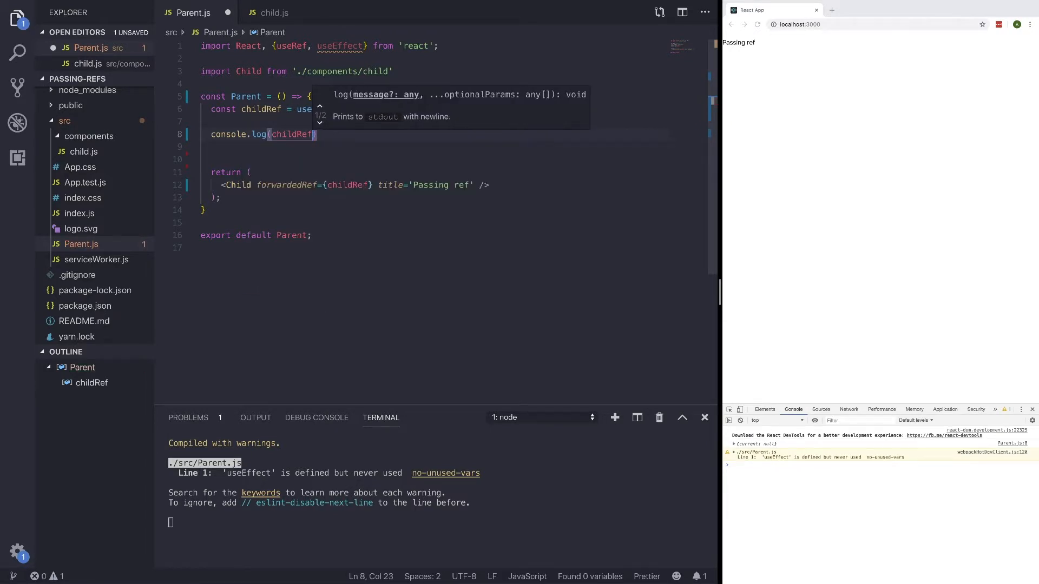
pyautogui.write('.current')
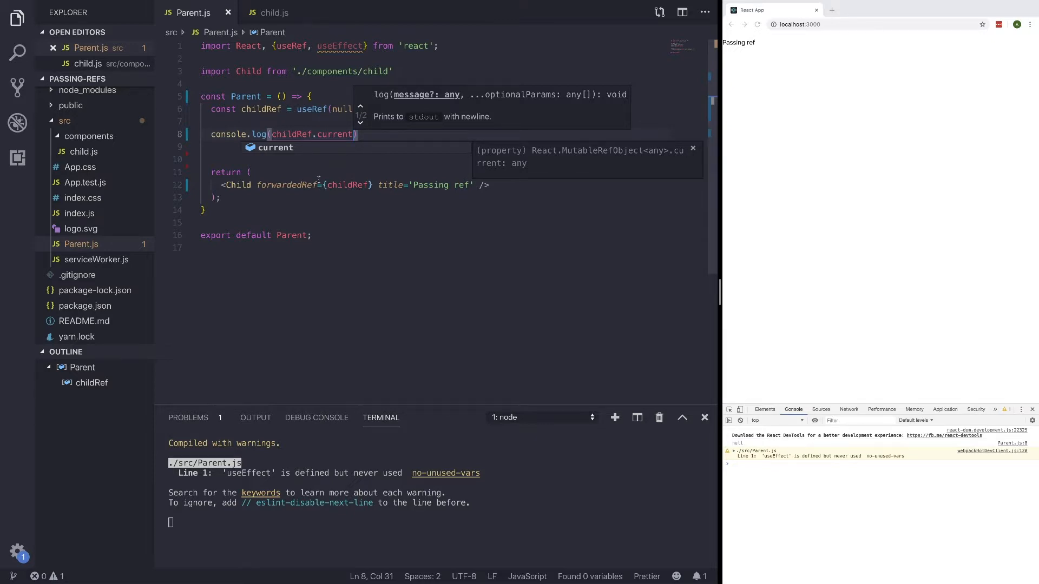
pyautogui.moveTo(285, 152)
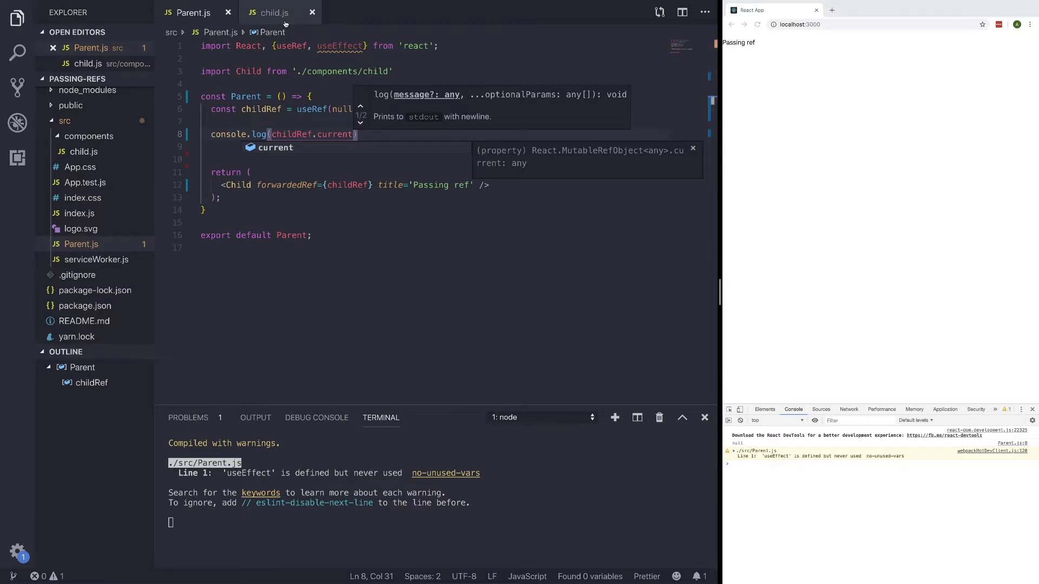
# - Give Child's <p> tag ref={forwardedRef} on its own line and save child.js
pyautogui.click(273, 13)
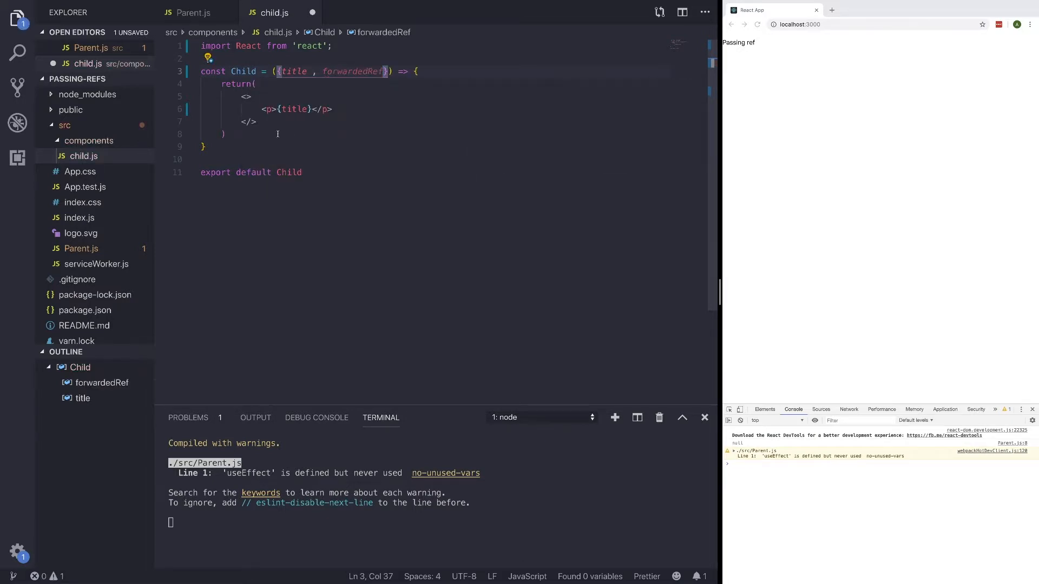
pyautogui.press('Enter')
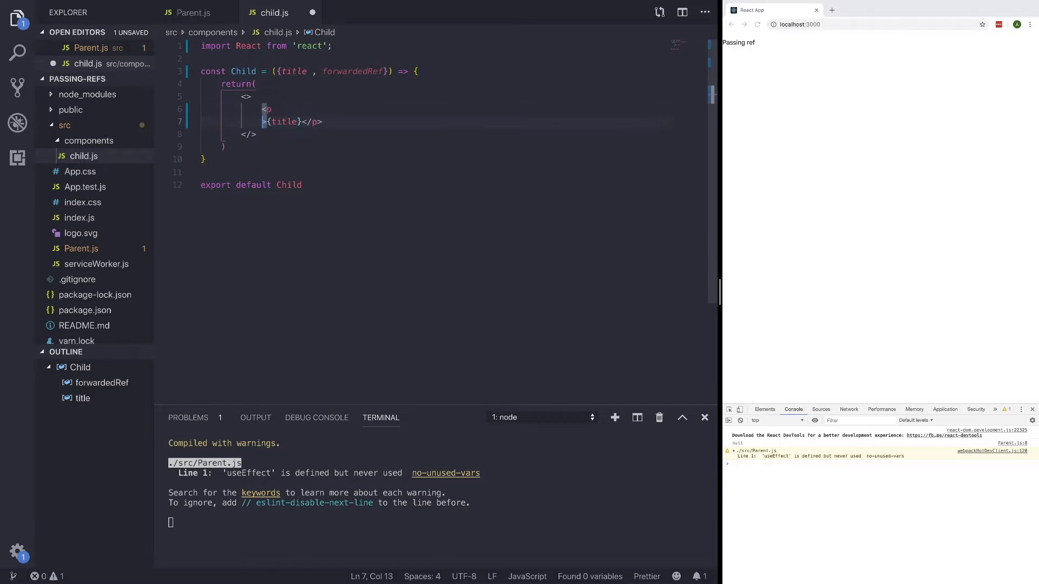
pyautogui.write('ref={')
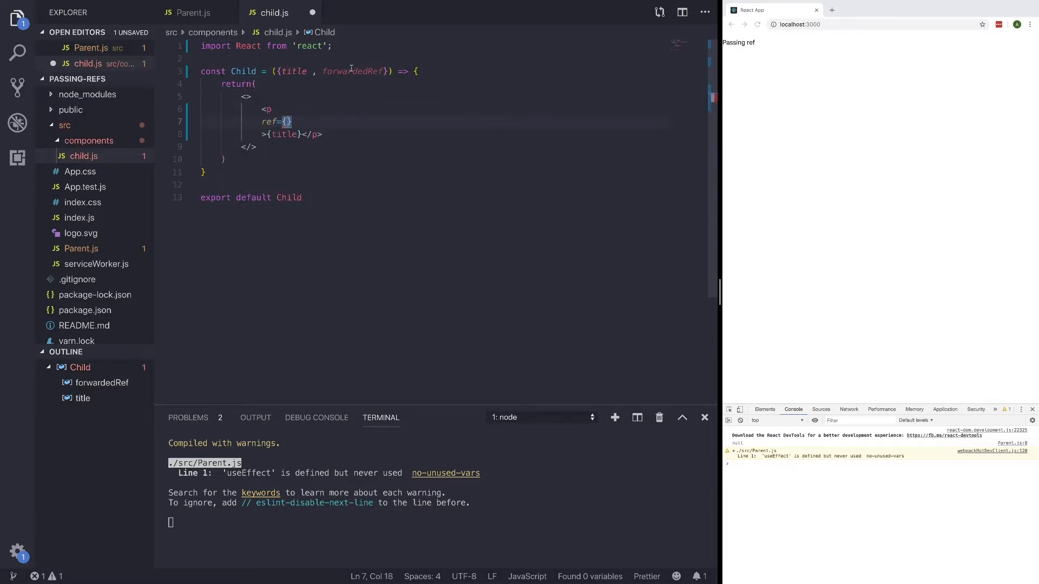
pyautogui.write('forwardedRef')
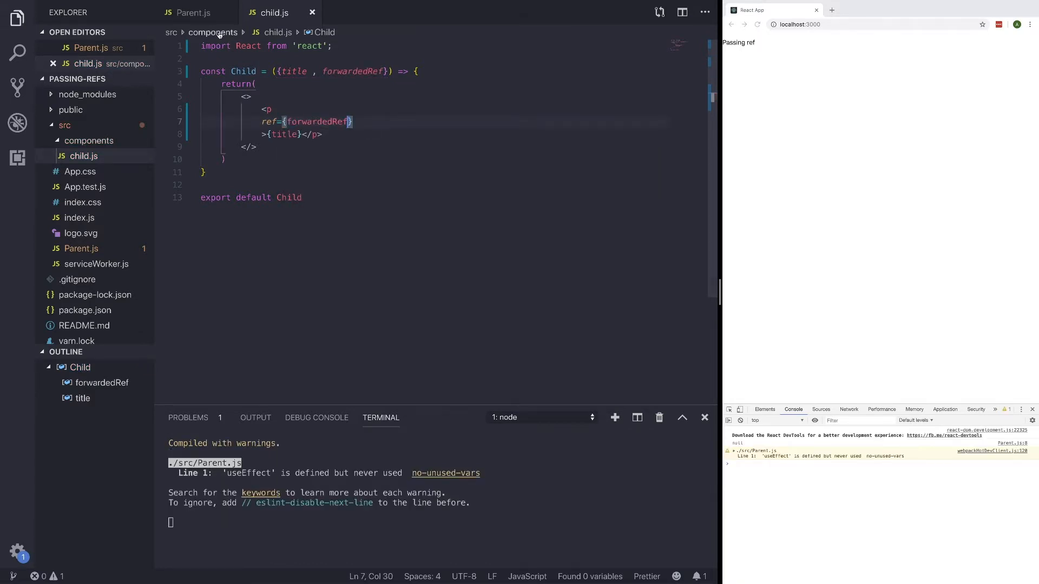
pyautogui.click(192, 13)
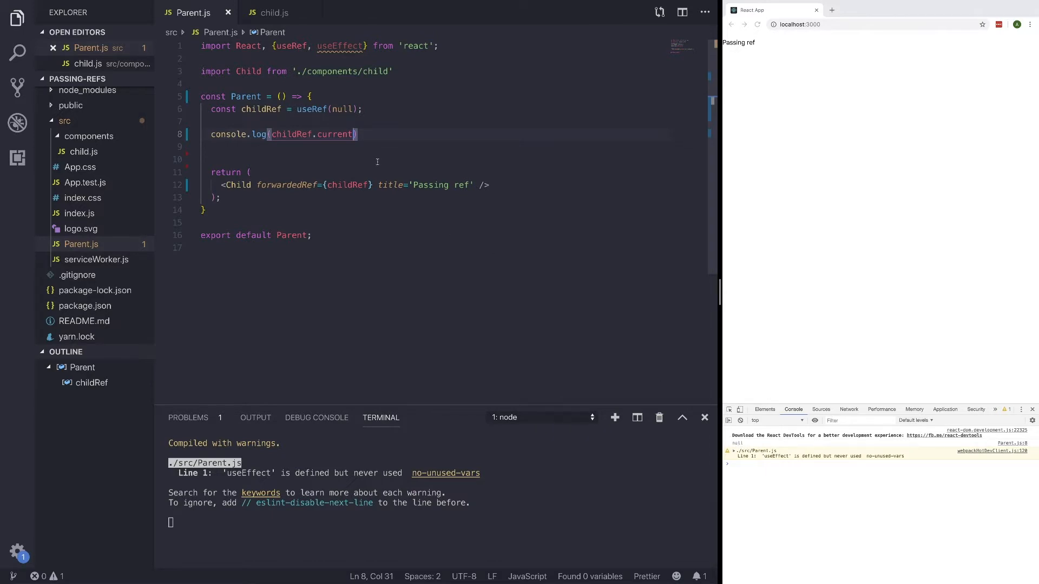
# - Wrap the console.log in useEffect(() => {...}, []) with a 'parent.js' label and save
pyautogui.write('u')
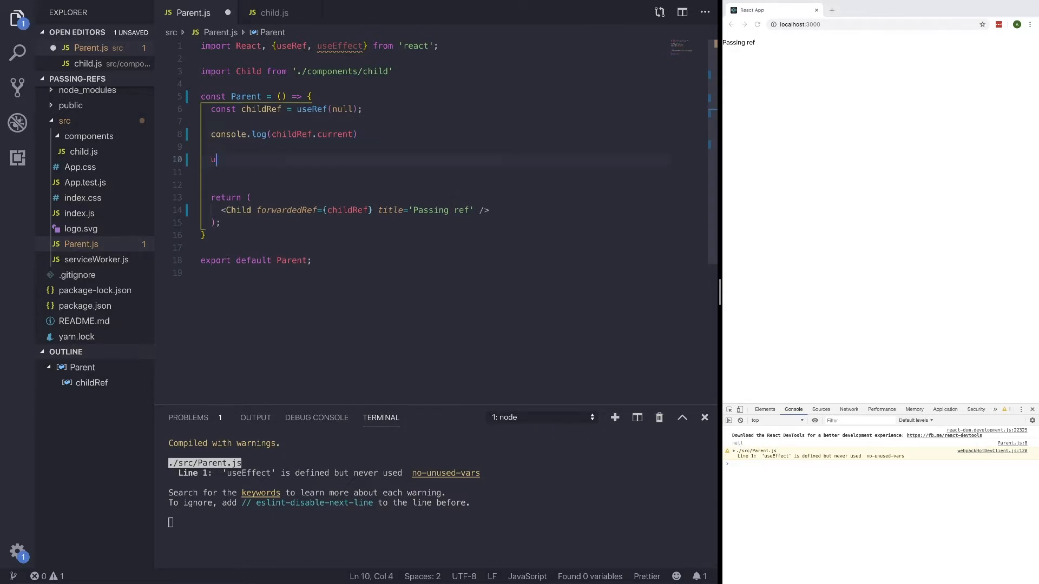
pyautogui.write('seEffect')
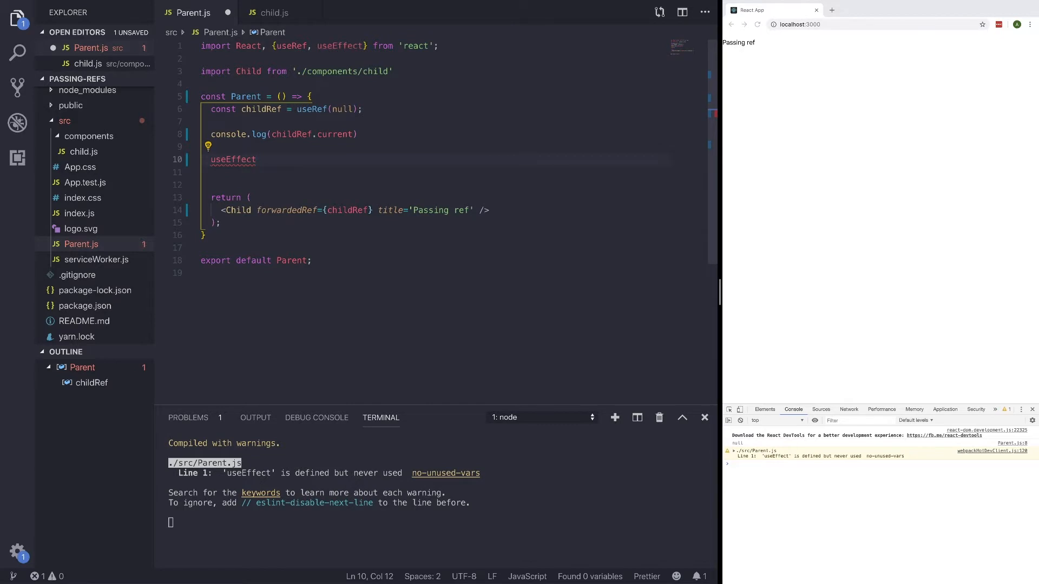
pyautogui.write('(() => {')
pyautogui.click(445, 172)
pyautogui.write('console.log(childRef.current')
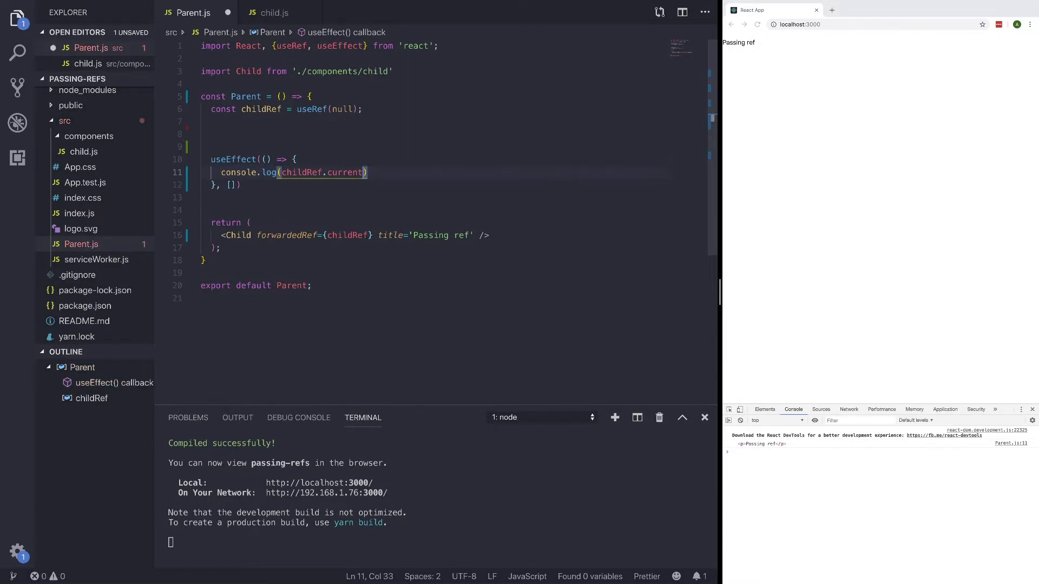
pyautogui.write(", ''")
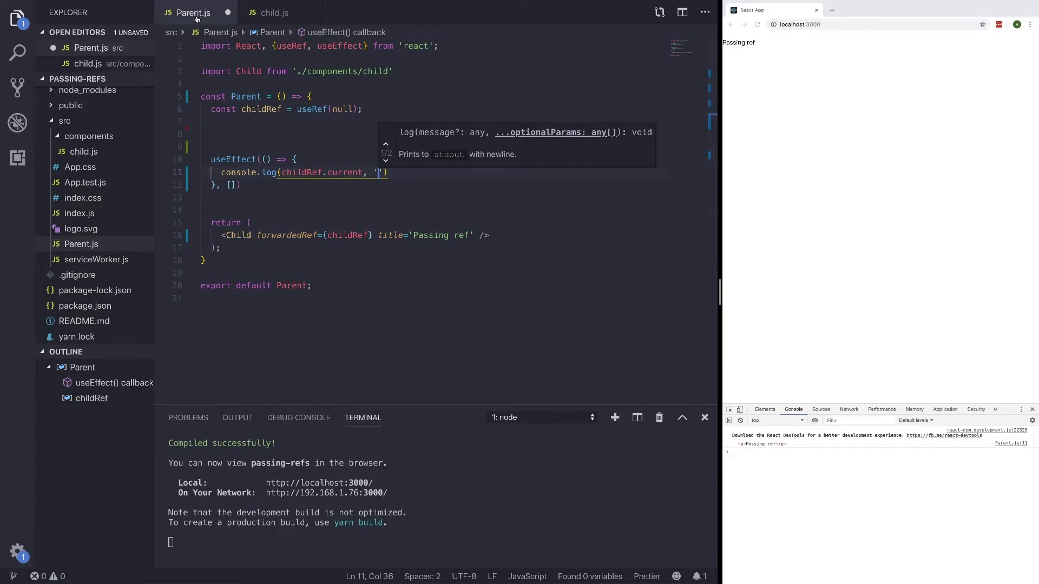
pyautogui.write('parent.js')
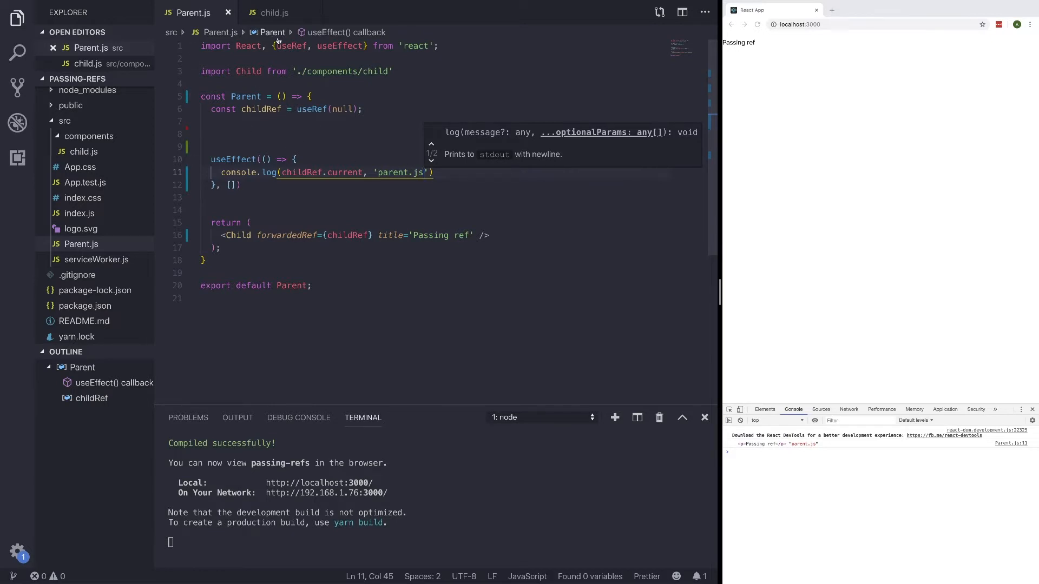
pyautogui.click(273, 13)
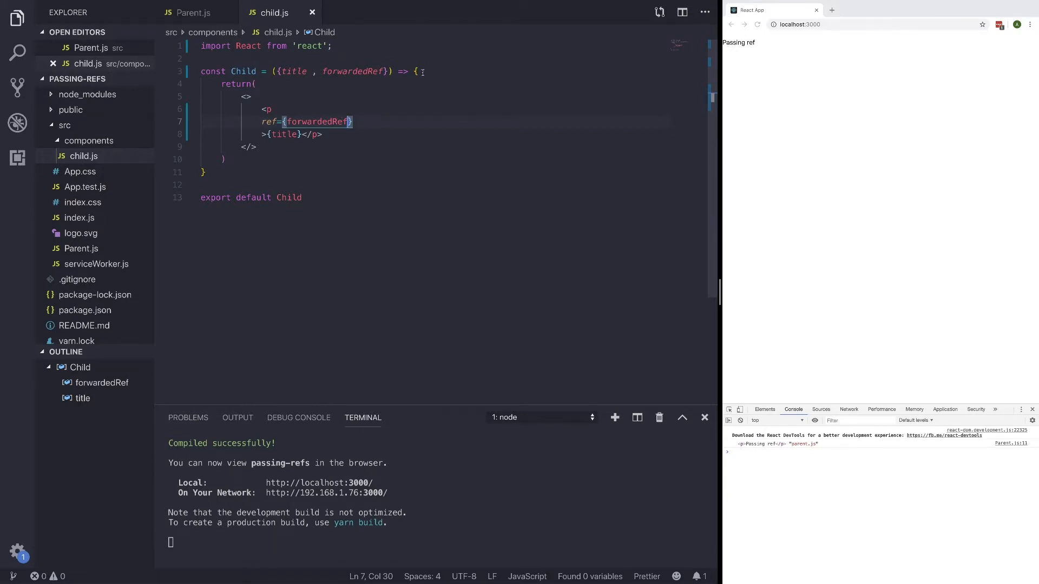
# - Add a run-once useEffect(() => {}, []) at the top of Child and import useEffect
pyautogui.press('Enter')
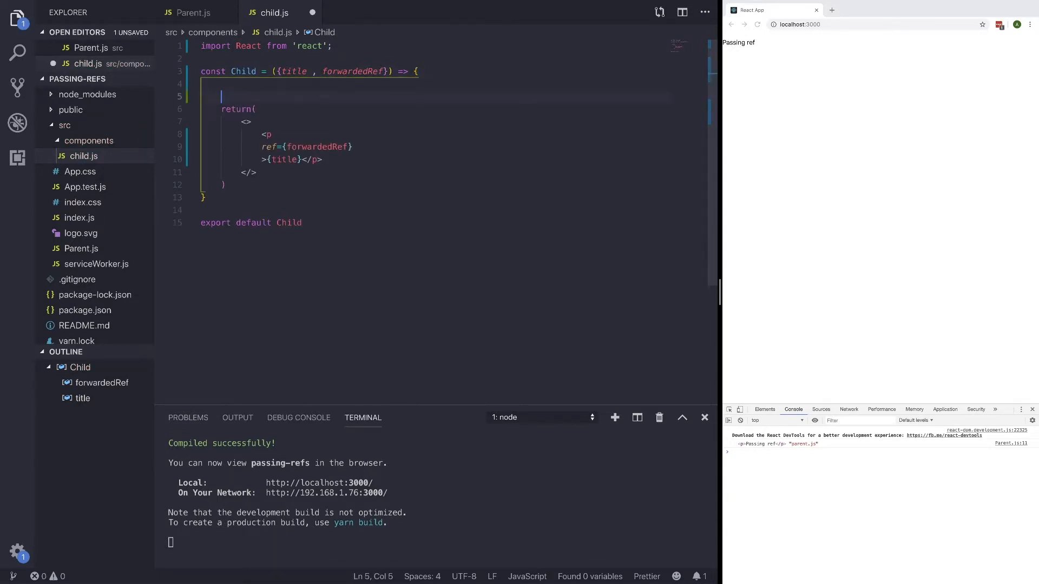
pyautogui.write('use')
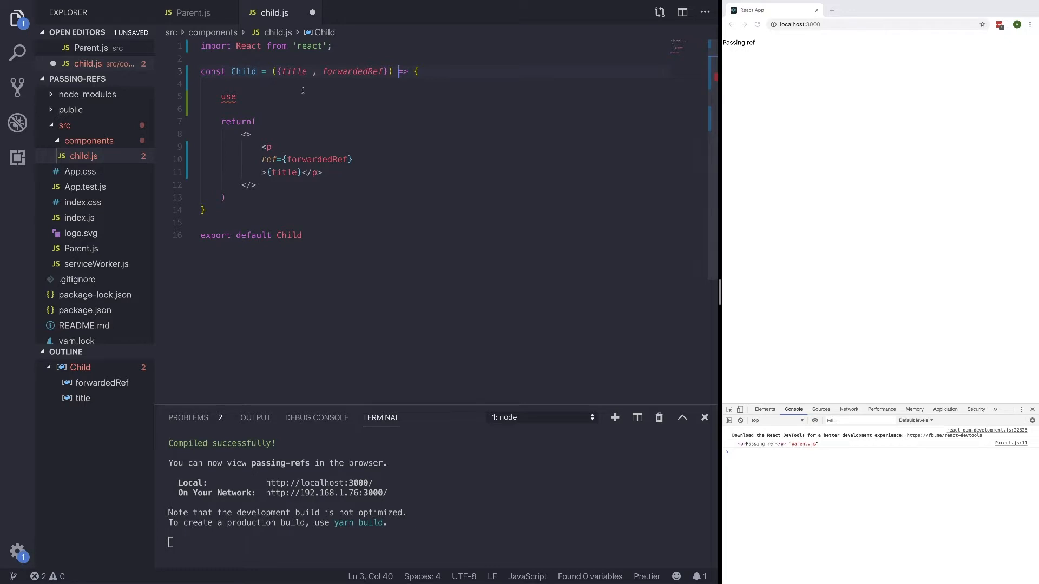
pyautogui.write('Effect')
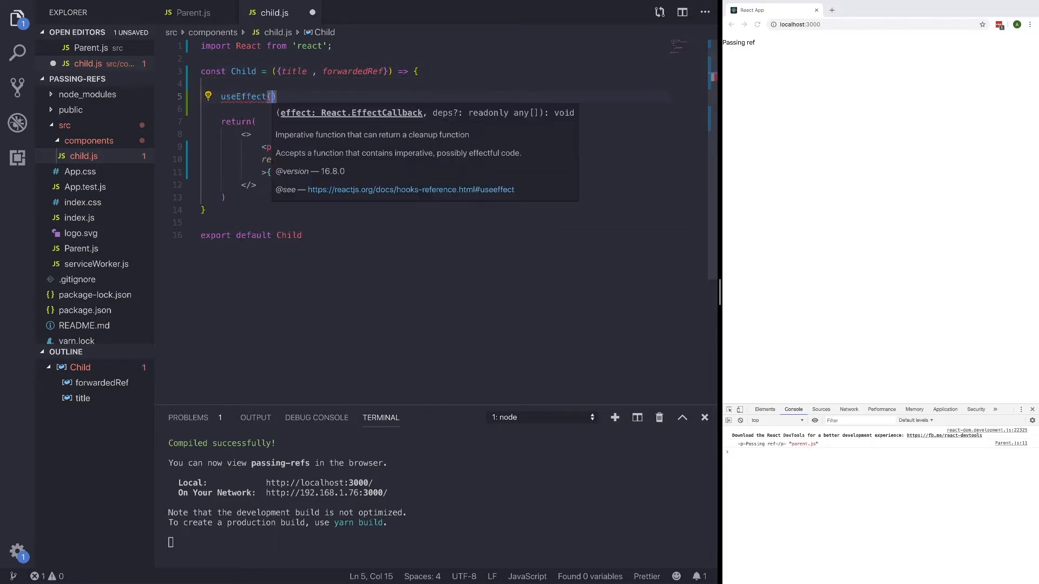
pyautogui.write('() => {')
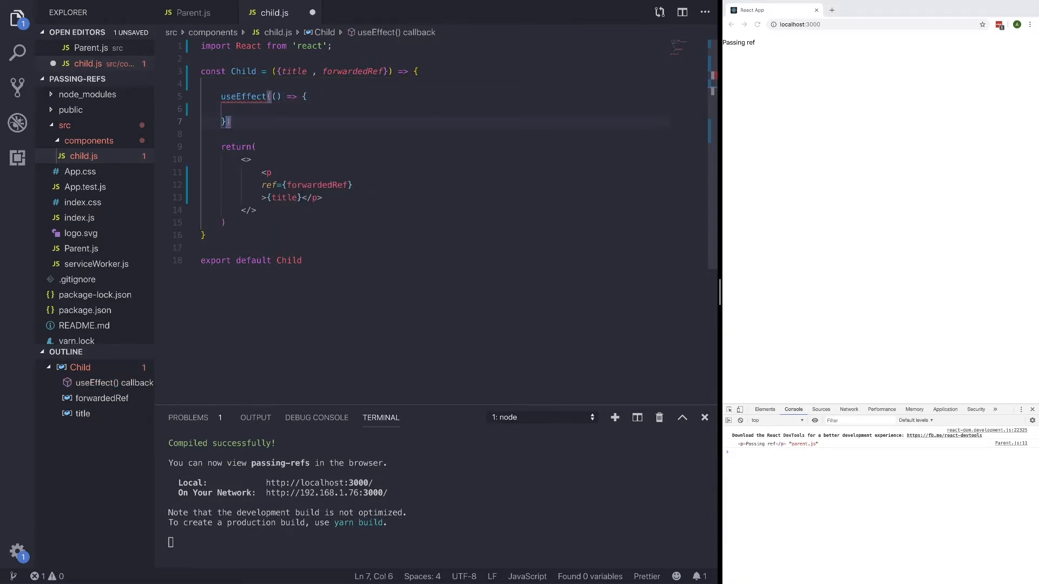
pyautogui.write(',[]')
pyautogui.click(278, 45)
pyautogui.write(', {')
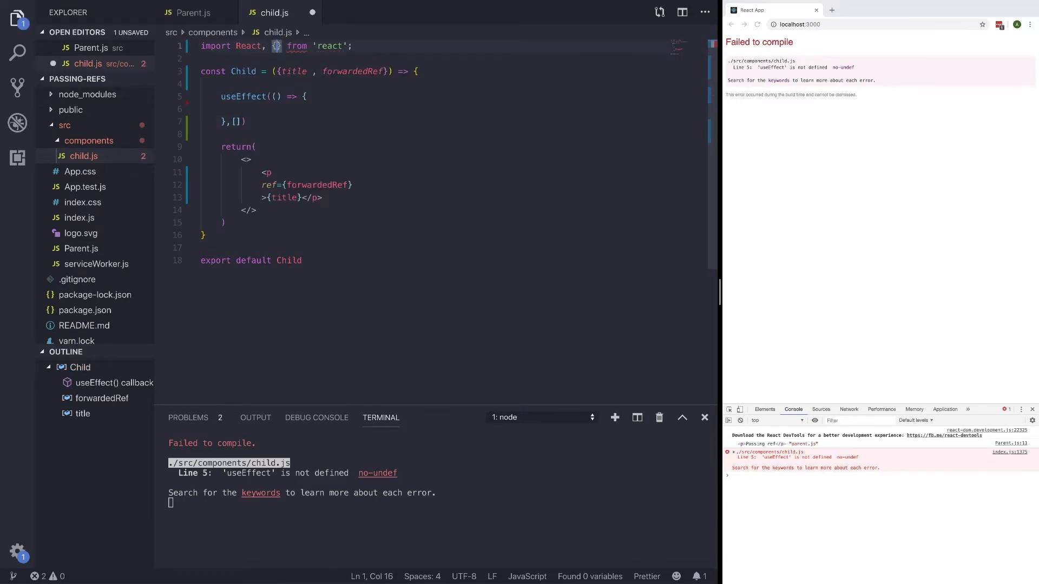
pyautogui.write('useEffect')
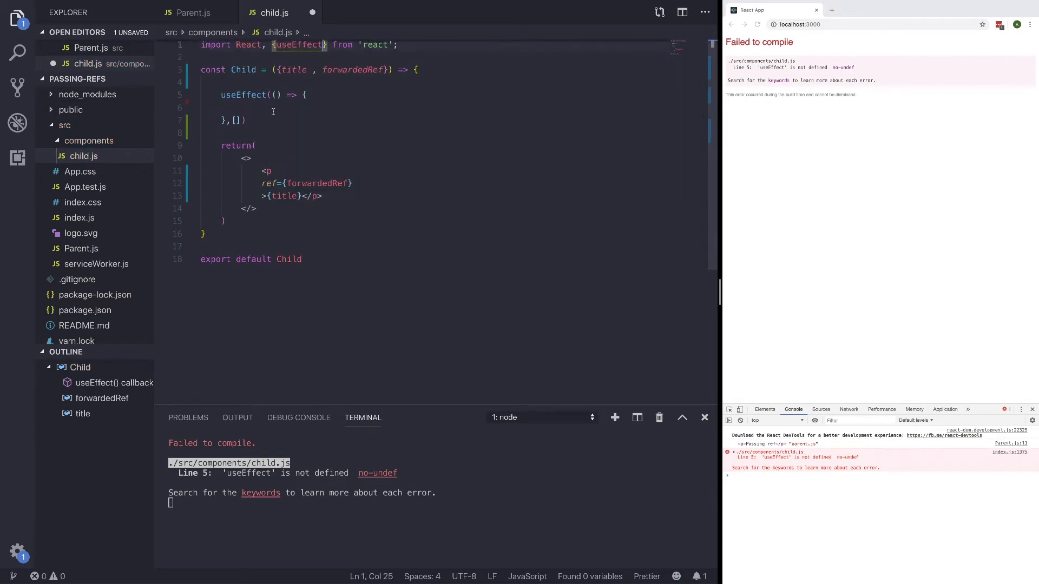
# - Log forwardedRef.current with the label 'child.js' inside the effect and save
pyautogui.write('conso')
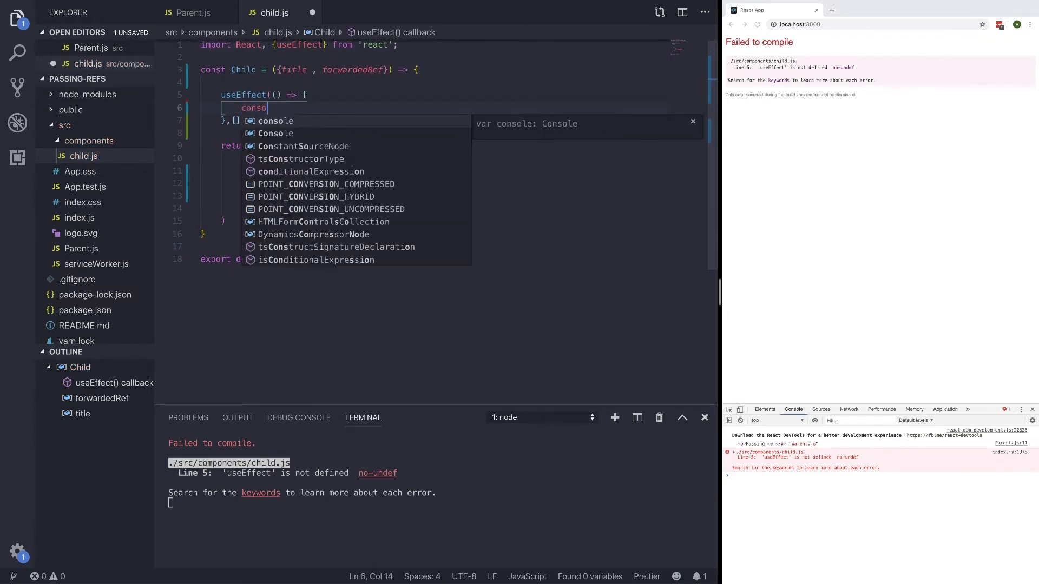
pyautogui.write('.log(')
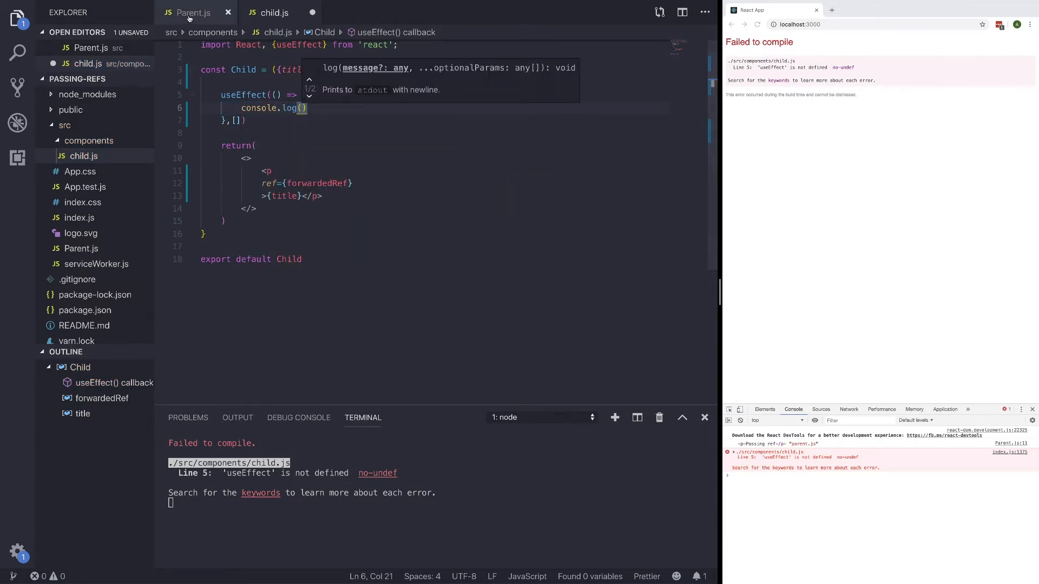
pyautogui.click(193, 13)
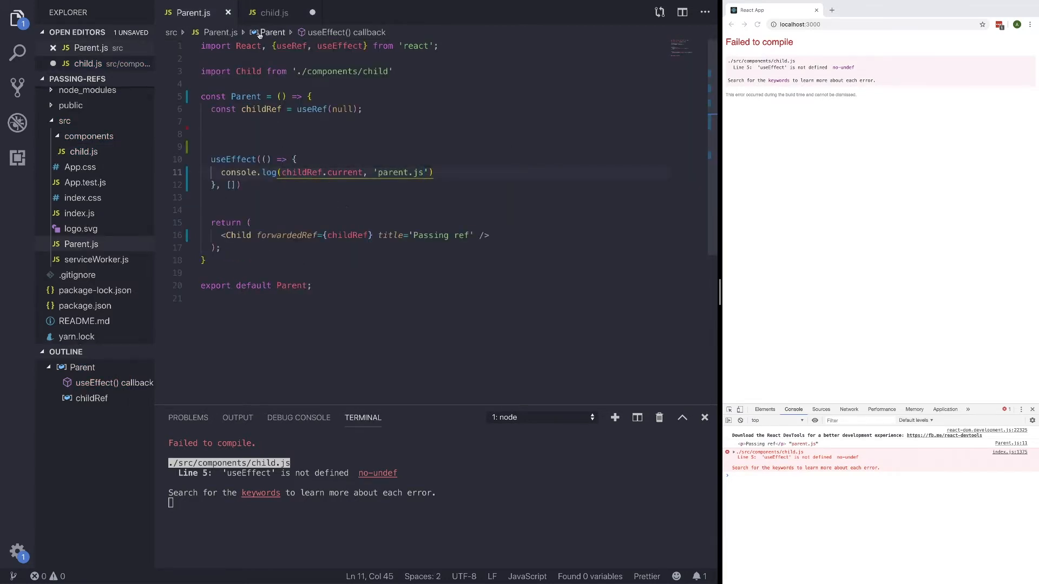
pyautogui.click(273, 13)
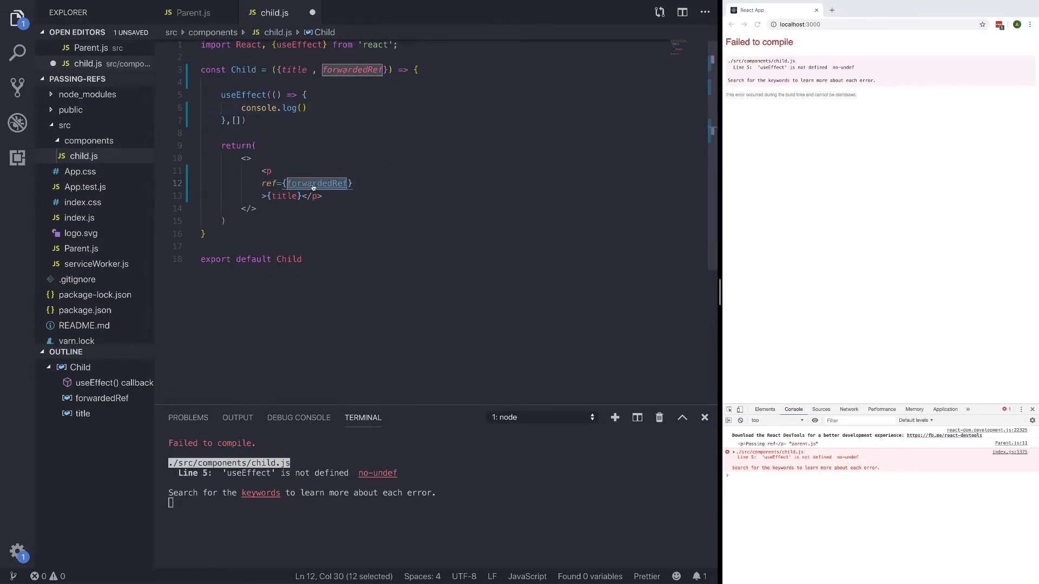
pyautogui.write('forwardedRef.')
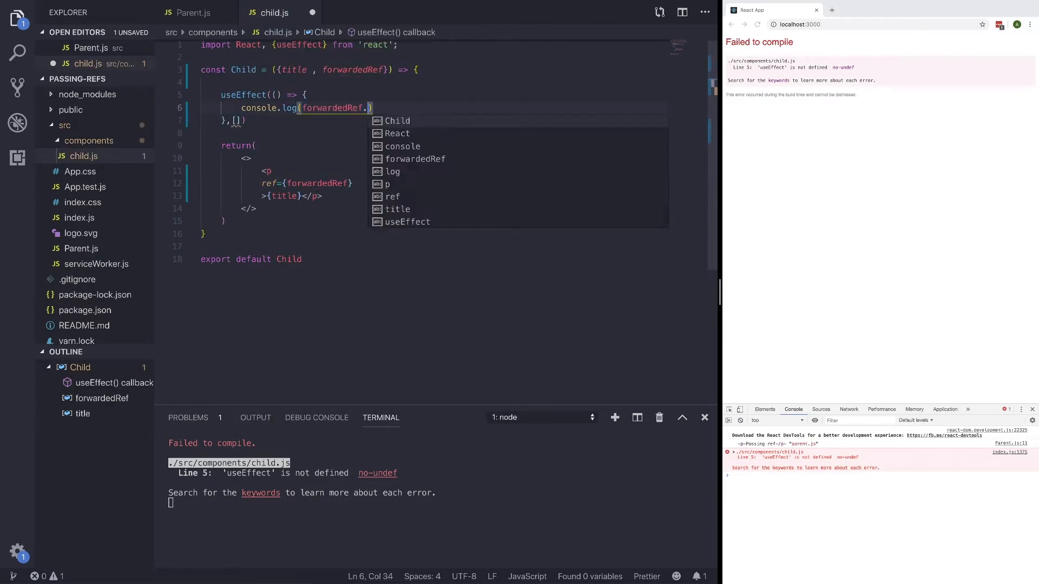
pyautogui.write('current')
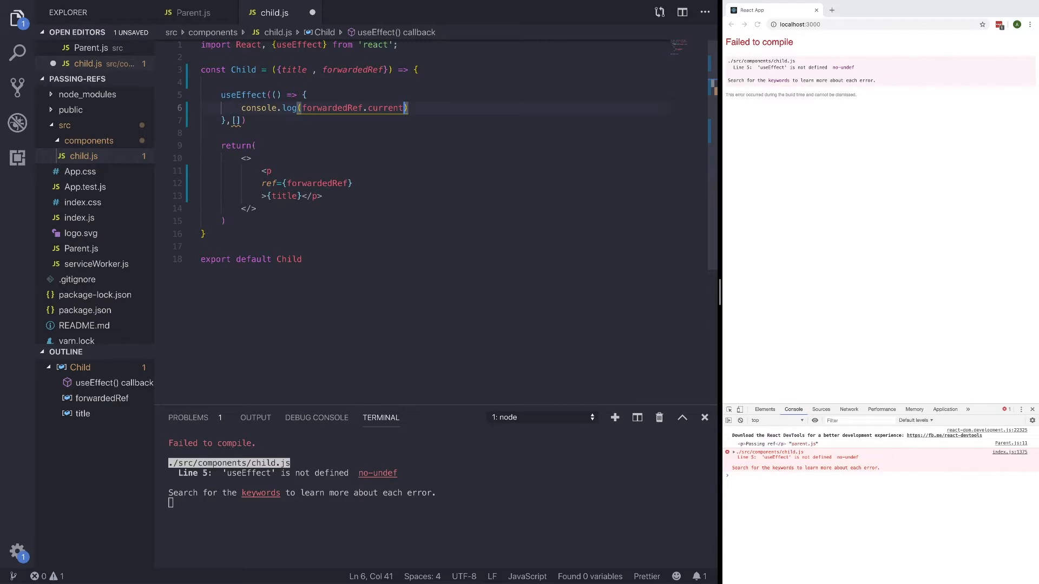
pyautogui.write(", 'c'")
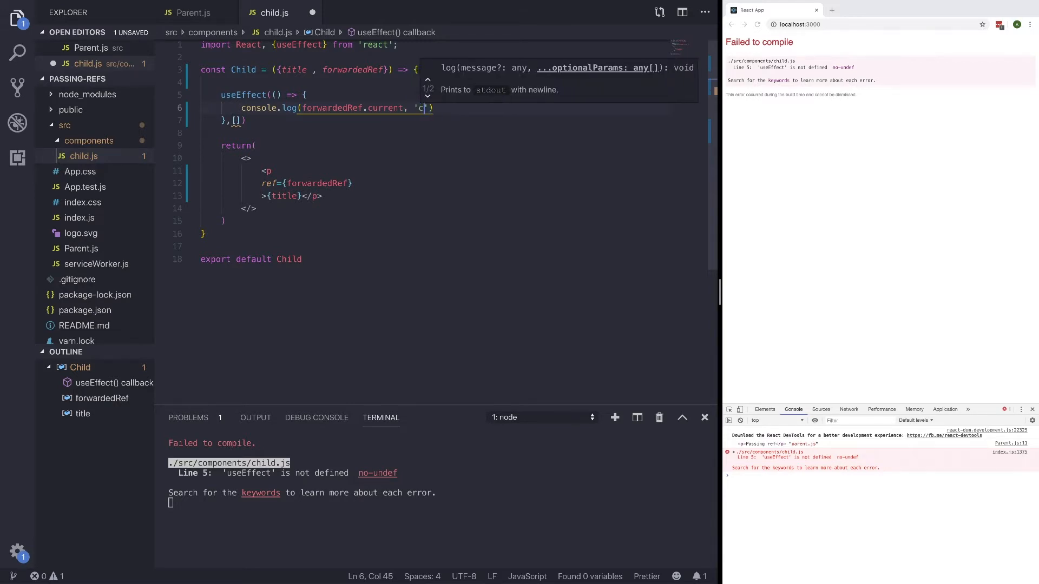
pyautogui.write('hild.js')
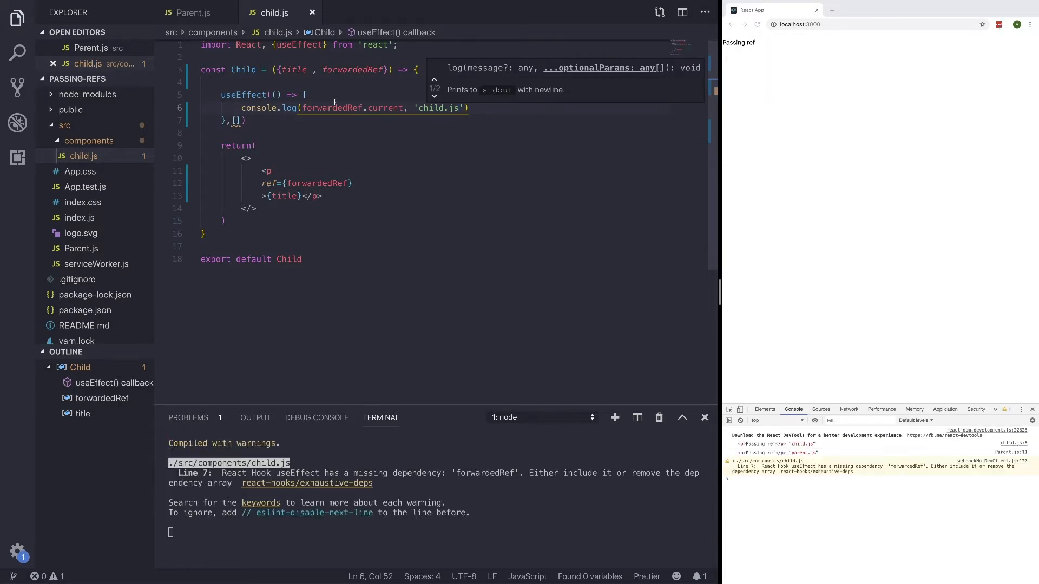
pyautogui.moveTo(757, 448)
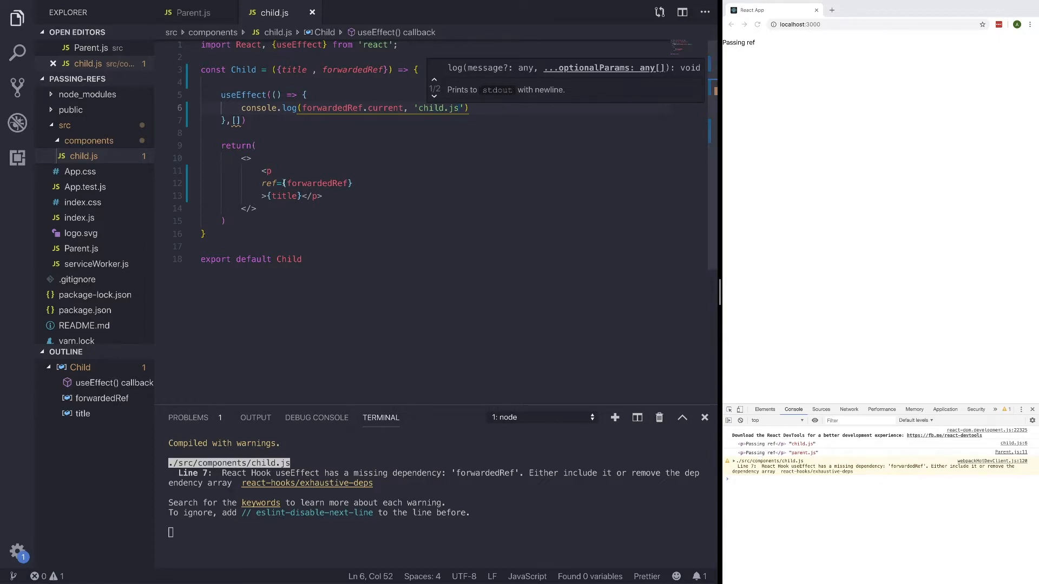
pyautogui.click(192, 13)
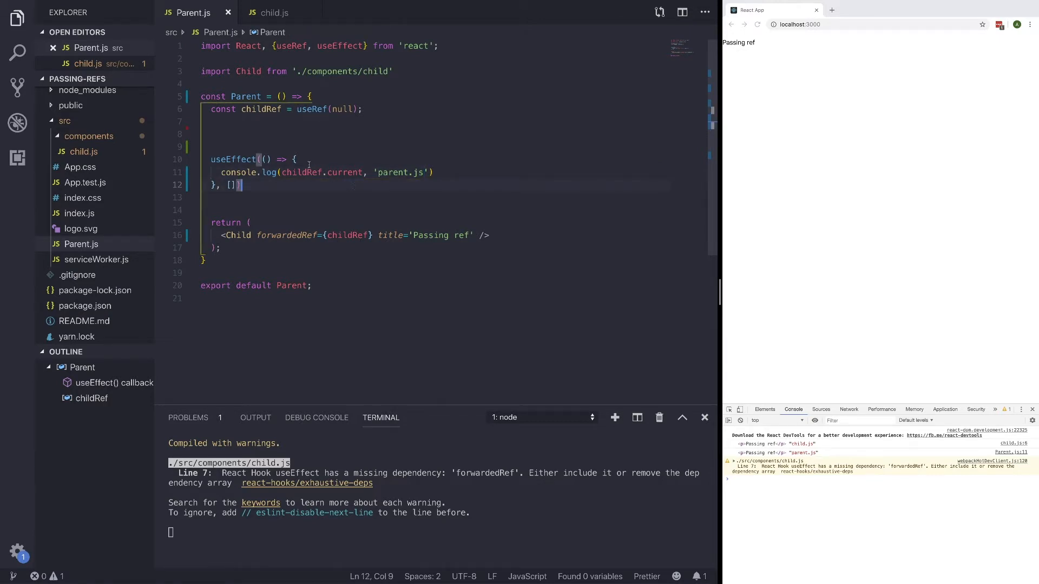
pyautogui.click(272, 13)
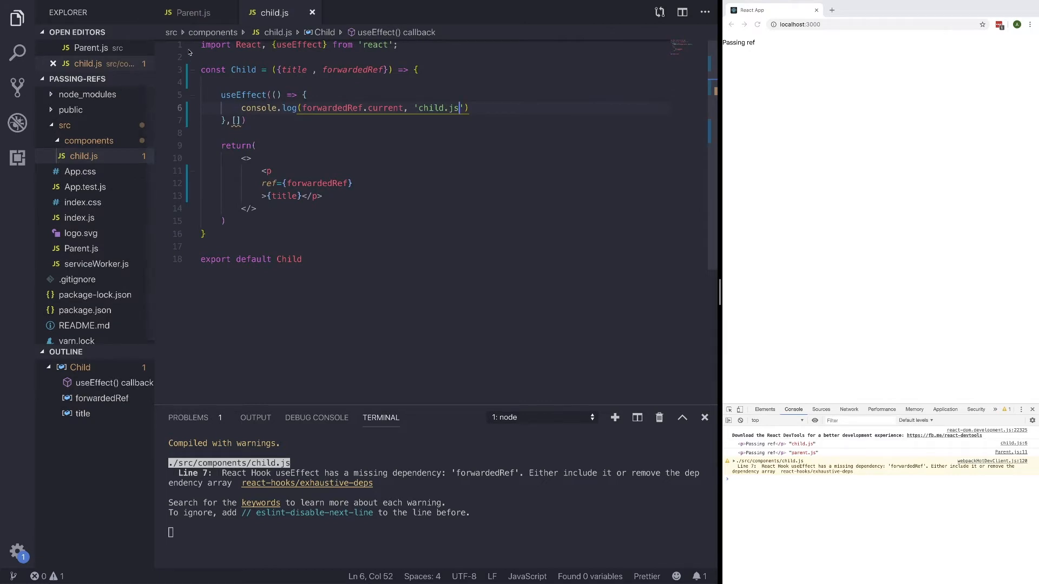
pyautogui.click(193, 13)
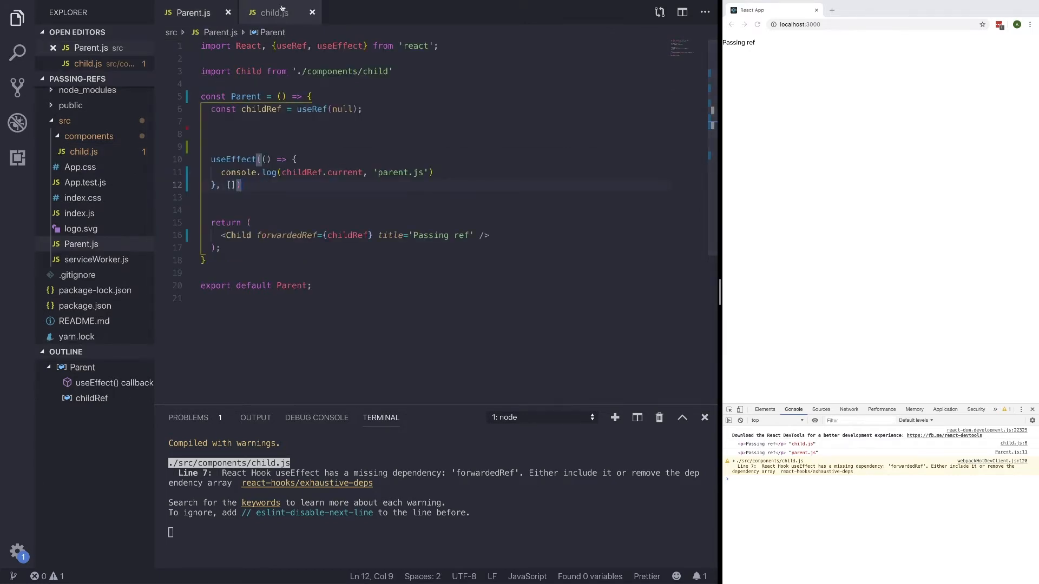
pyautogui.moveTo(268, 11)
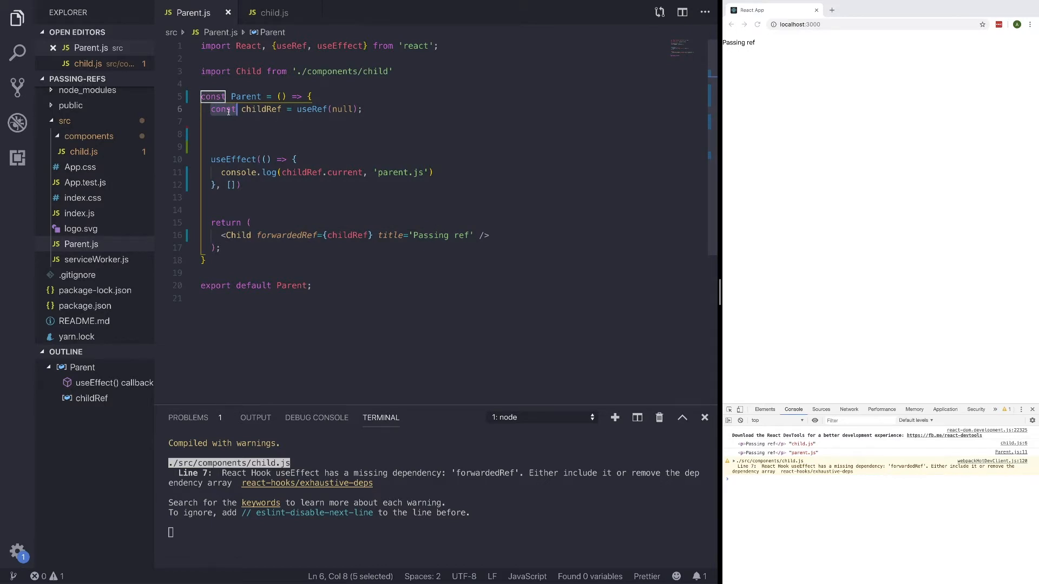
# - Define handleColor = color => childRef.current.style.color = color in Parent.js
pyautogui.write('let')
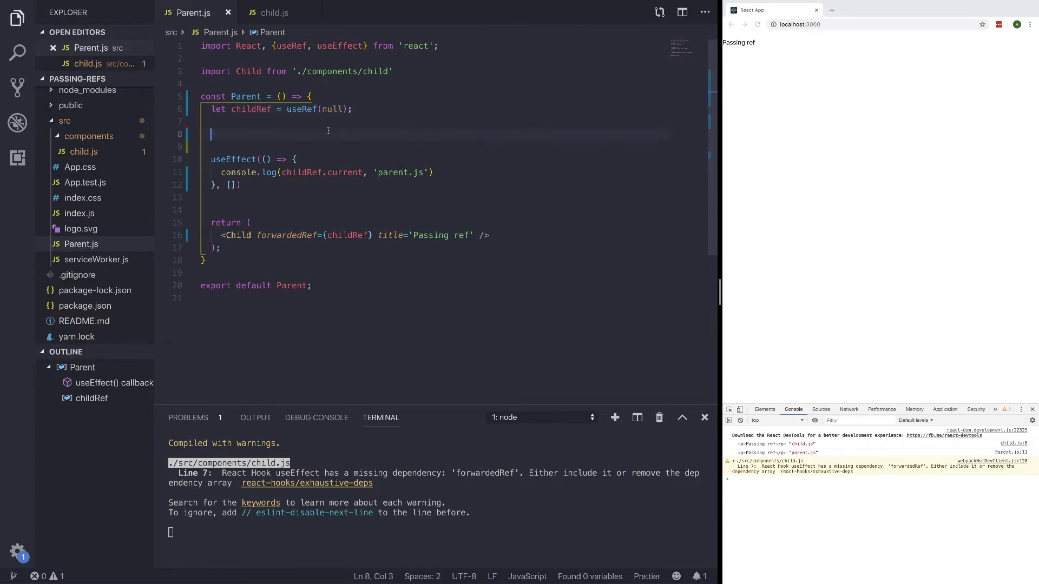
pyautogui.write('c')
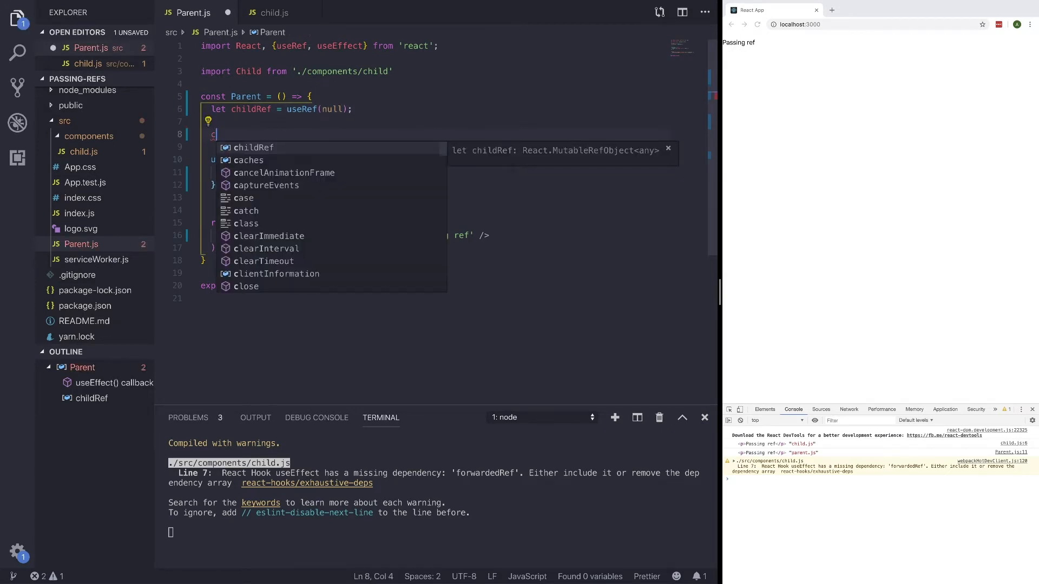
pyautogui.write('onst handlec')
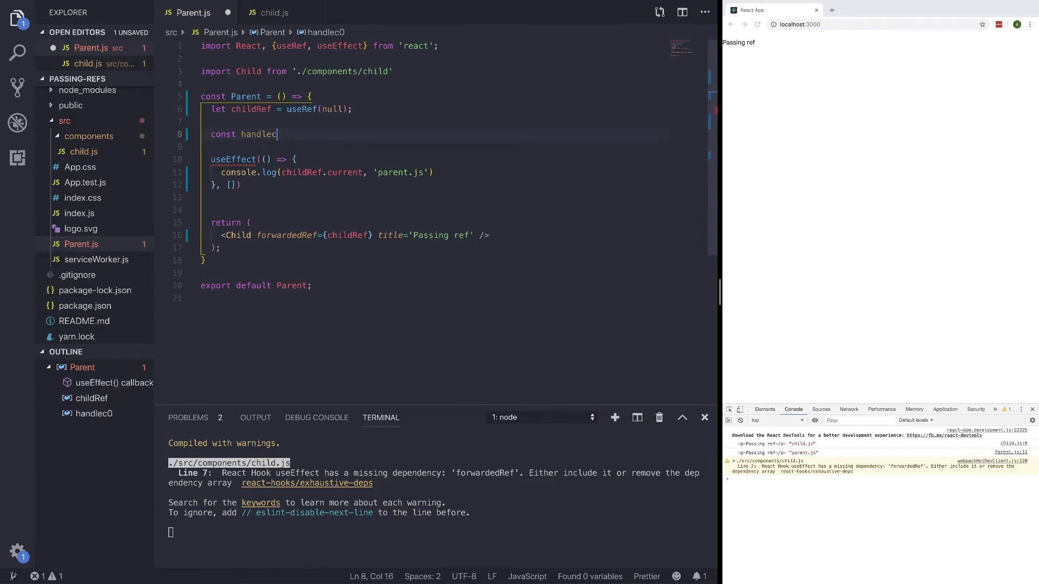
pyautogui.write('olor')
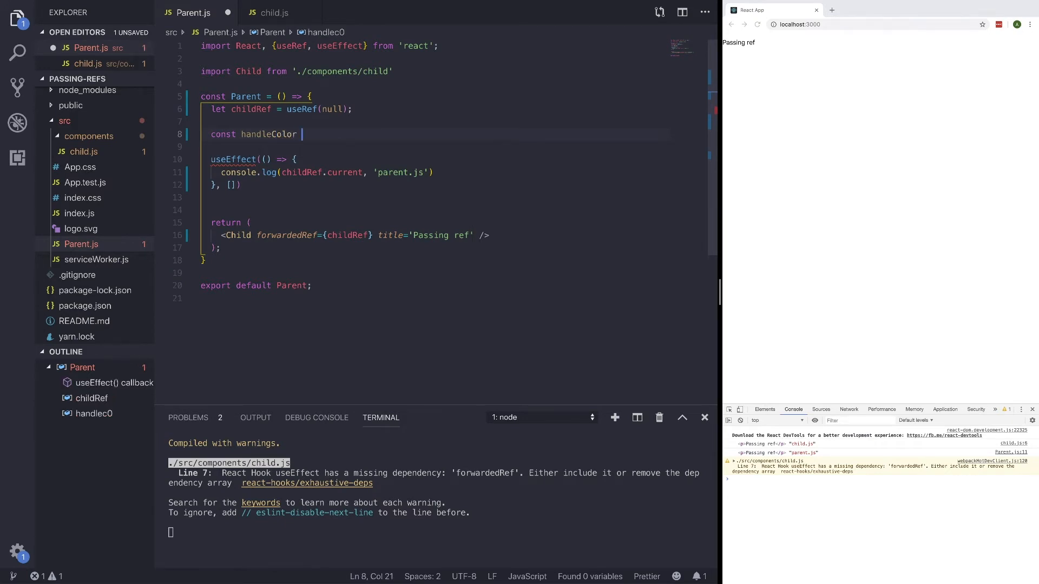
pyautogui.write('= colro')
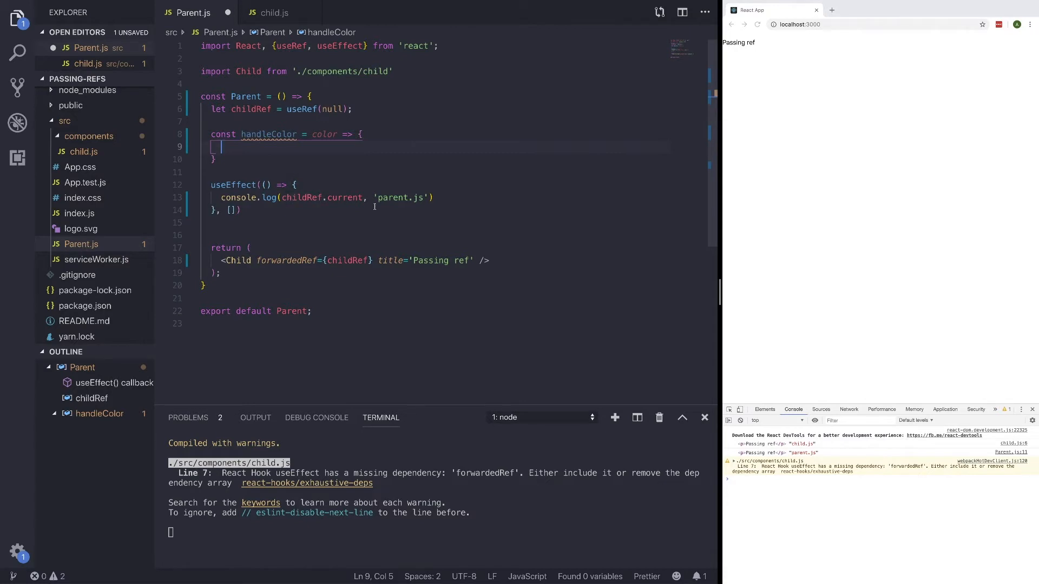
pyautogui.write('childRef.curren')
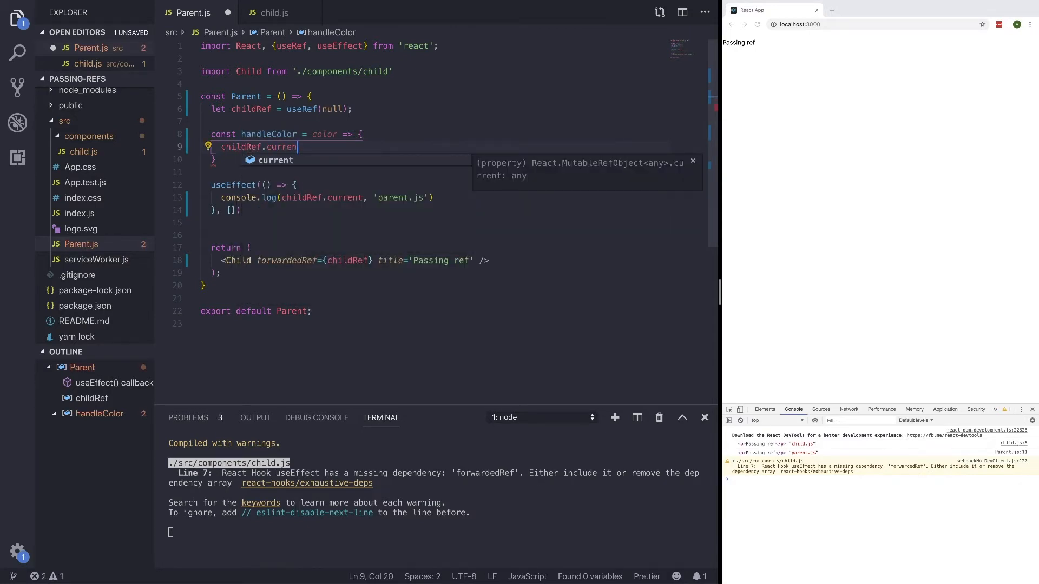
pyautogui.write('.style.')
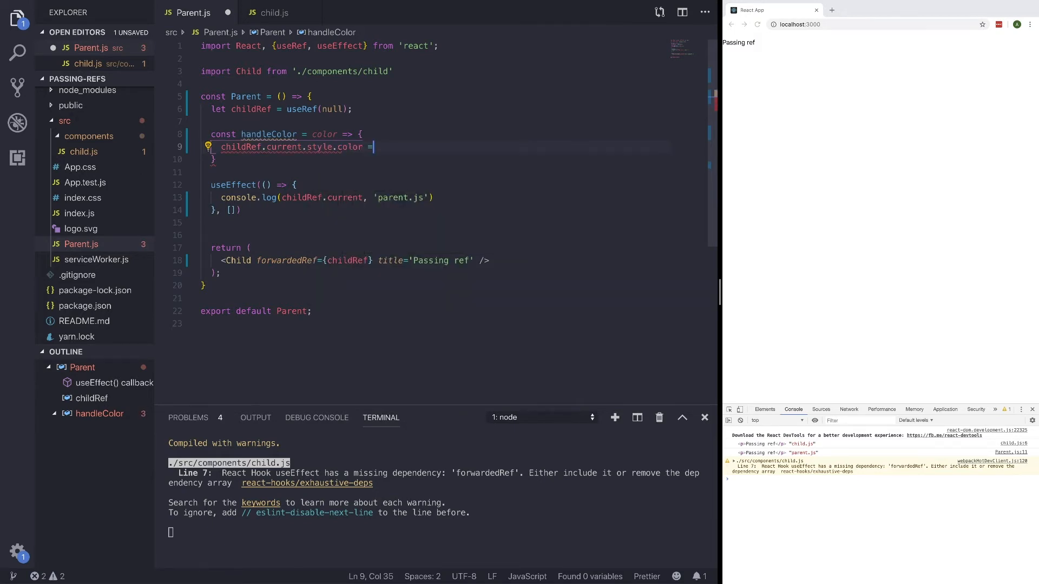
pyautogui.write('color')
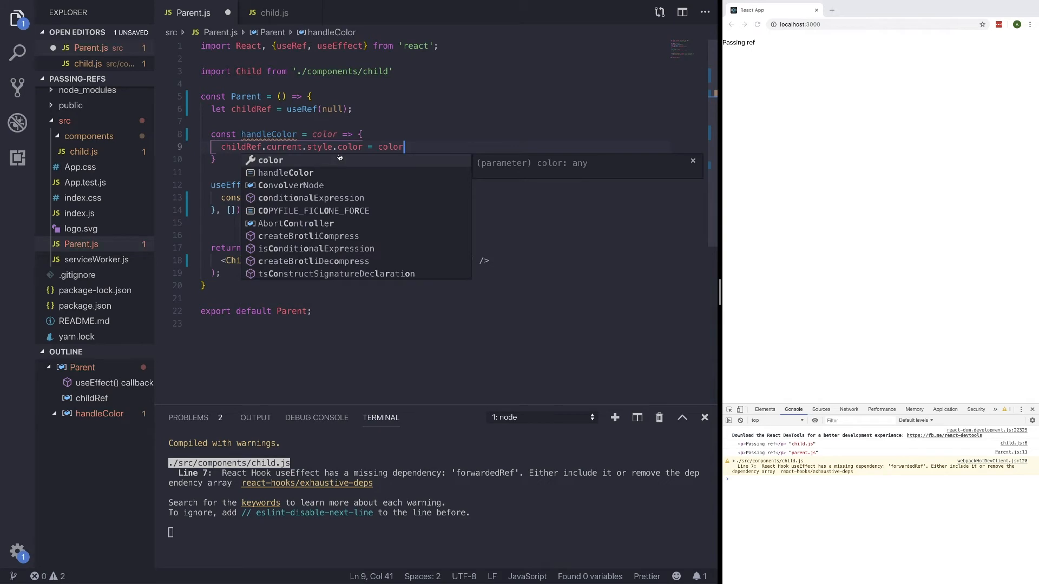
# - Pass handleColor={handleColor} to the <Child> tag and save Parent.js
pyautogui.doubleClick(267, 134)
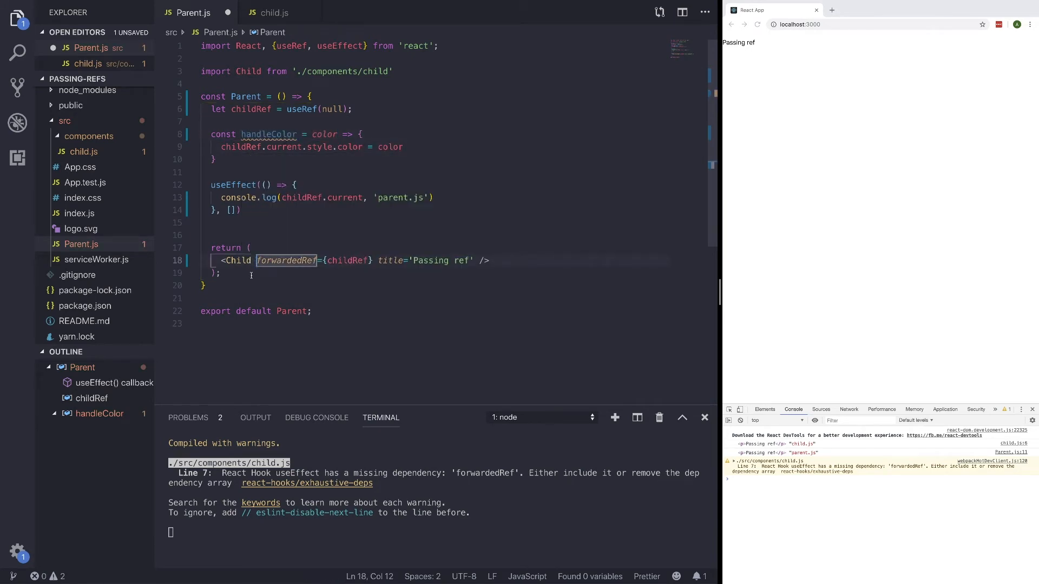
pyautogui.write('handleColor')
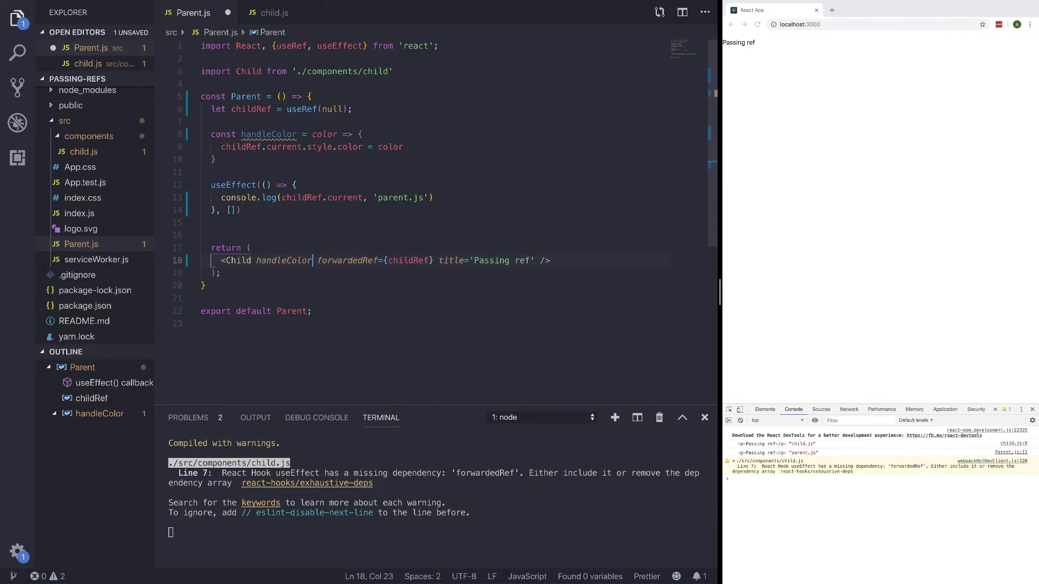
pyautogui.write('=')
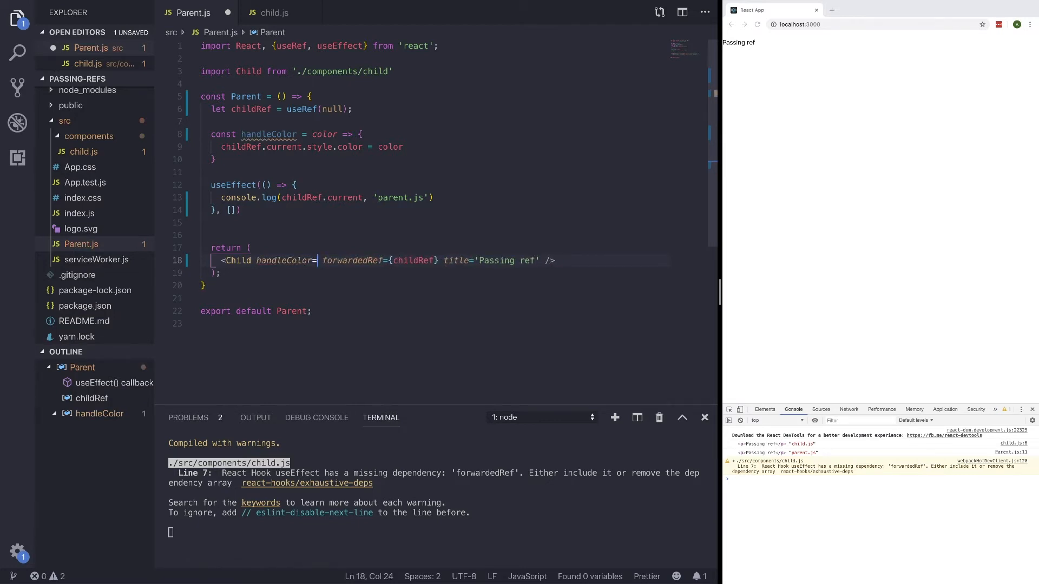
pyautogui.write('{handleColor}')
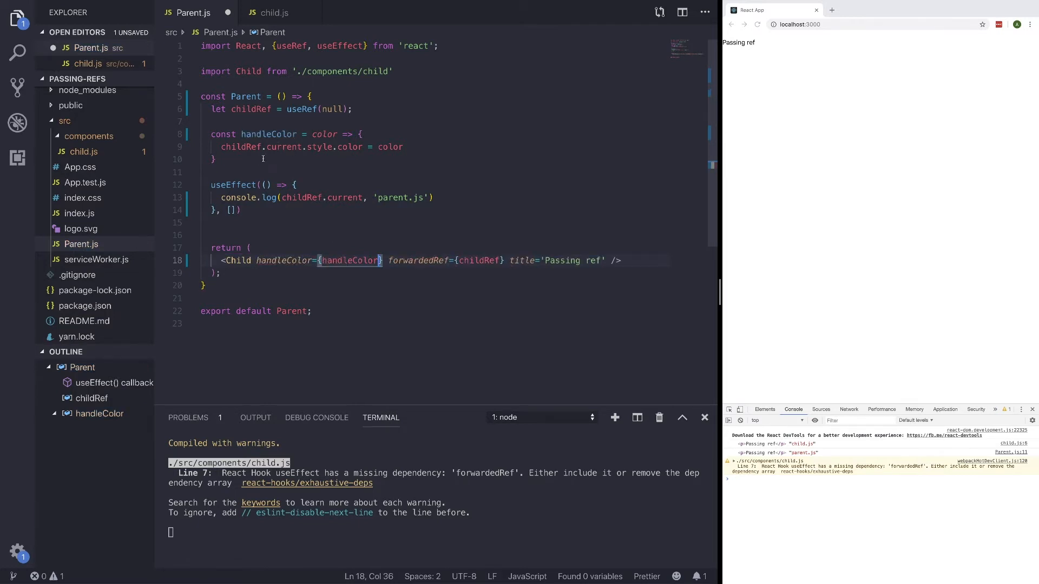
pyautogui.click(273, 13)
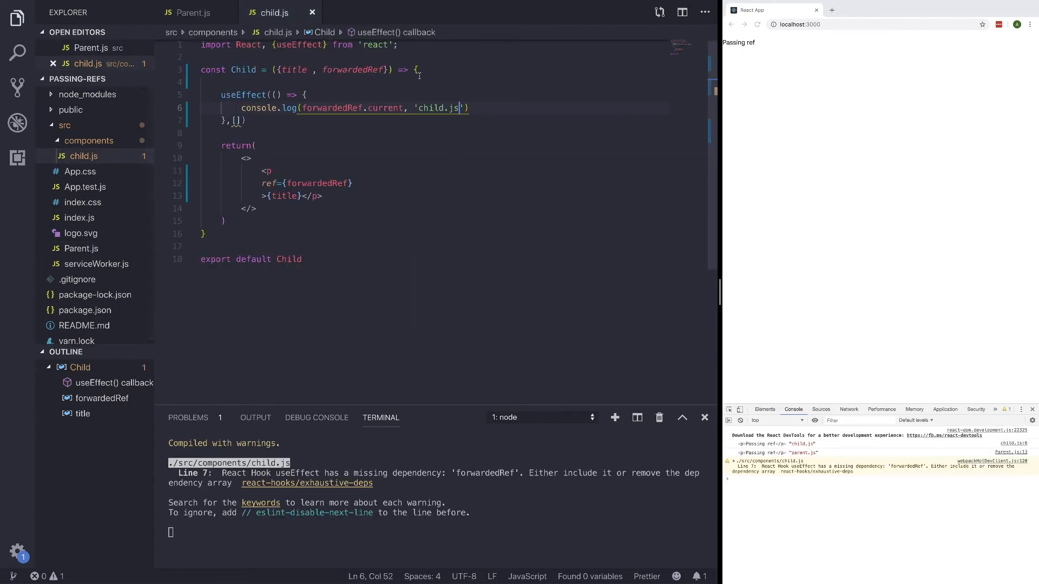
# - Destructure handleColor in Child and give its <p> onClick={() => handleColor('red')}
pyautogui.write(', handleColor')
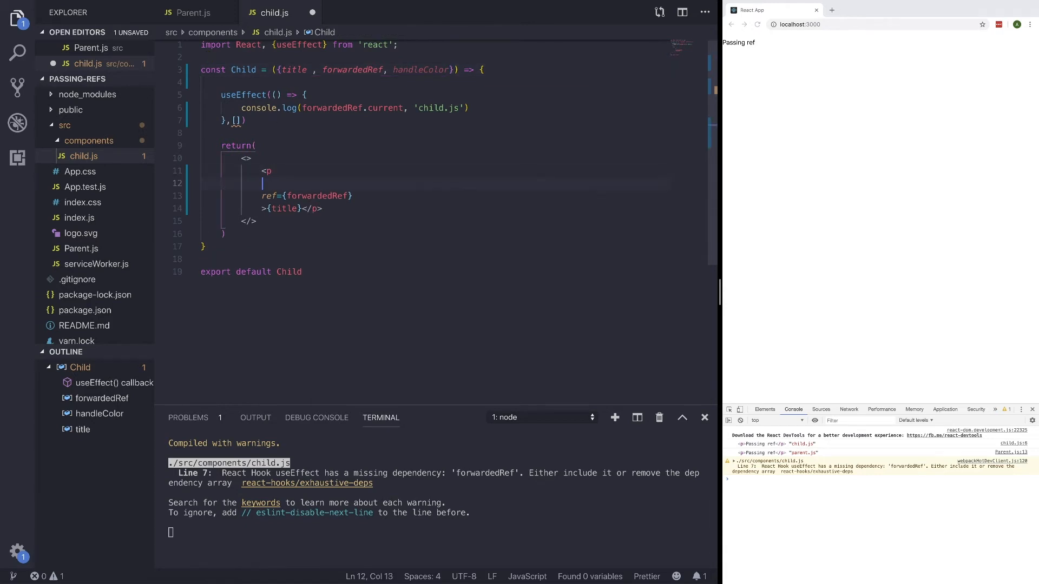
pyautogui.write('onClick=')
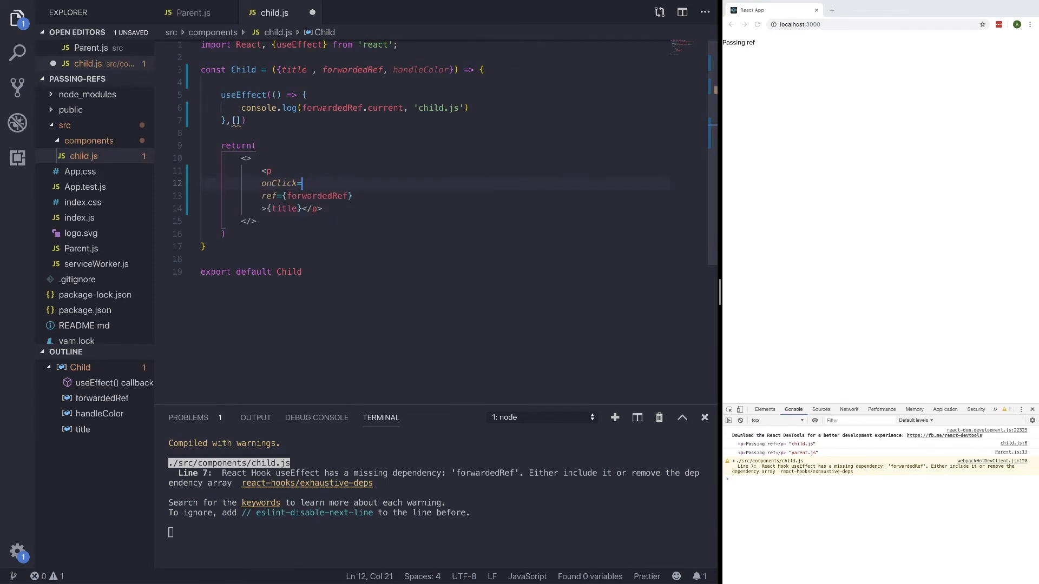
pyautogui.write('{() => {')
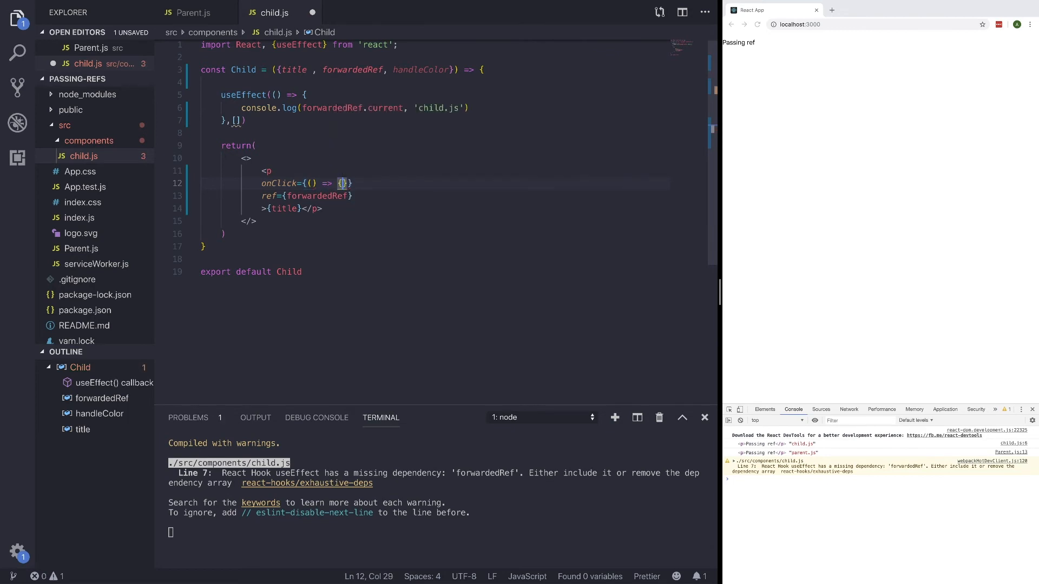
pyautogui.write('handleColor(')
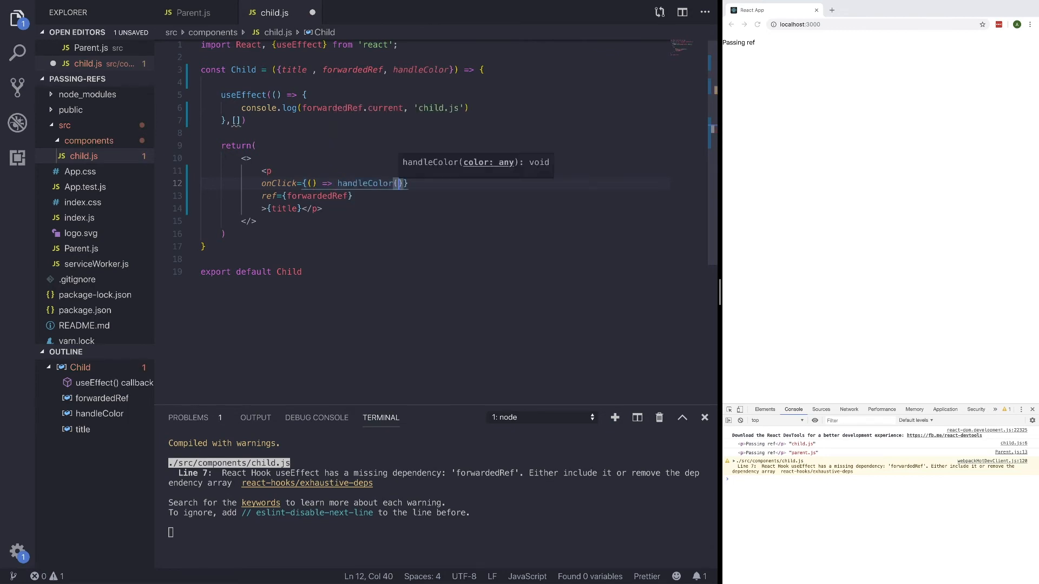
pyautogui.write("'r'")
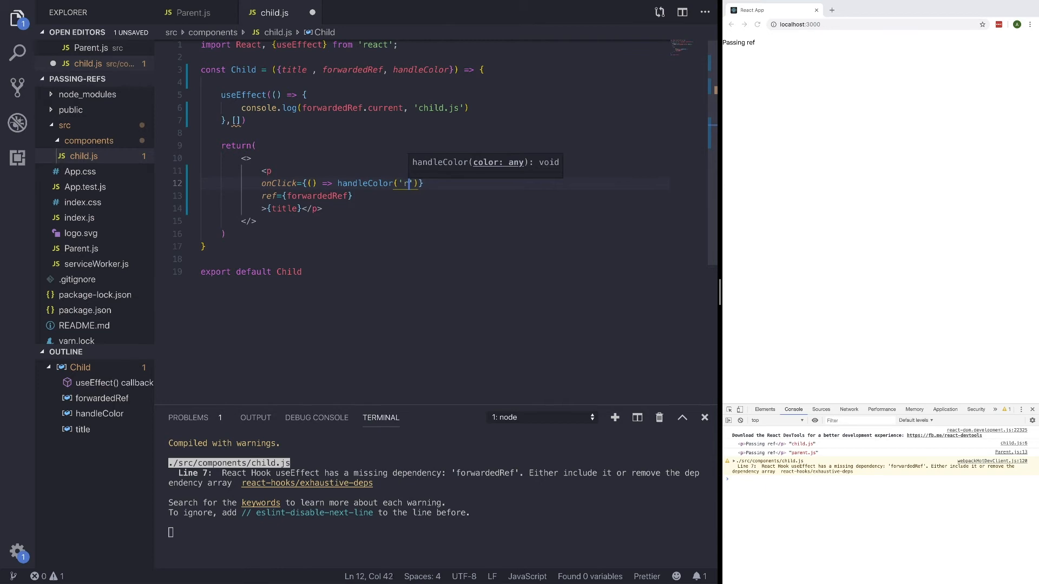
pyautogui.write('ed')
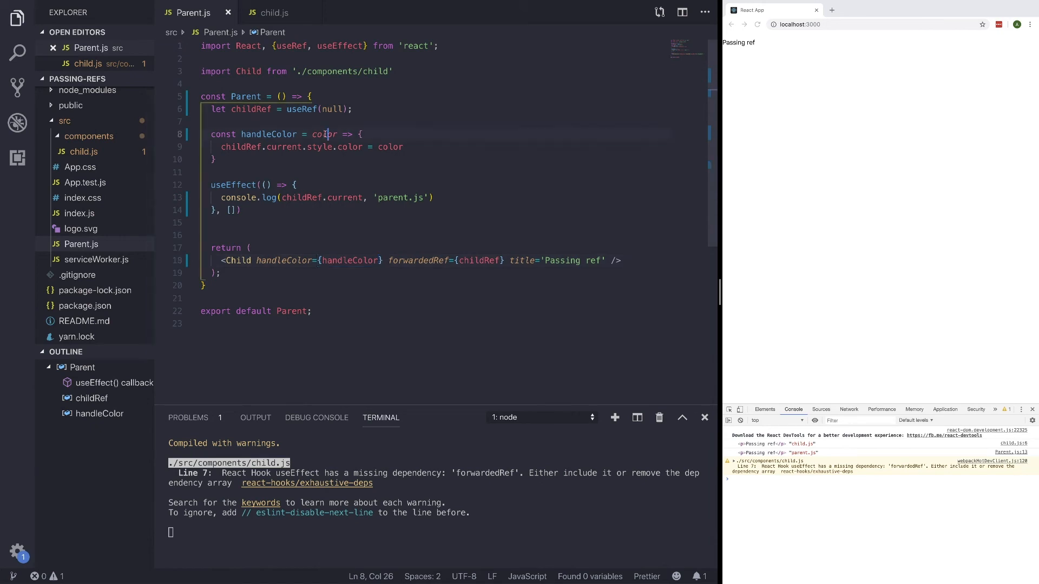
pyautogui.doubleClick(391, 146)
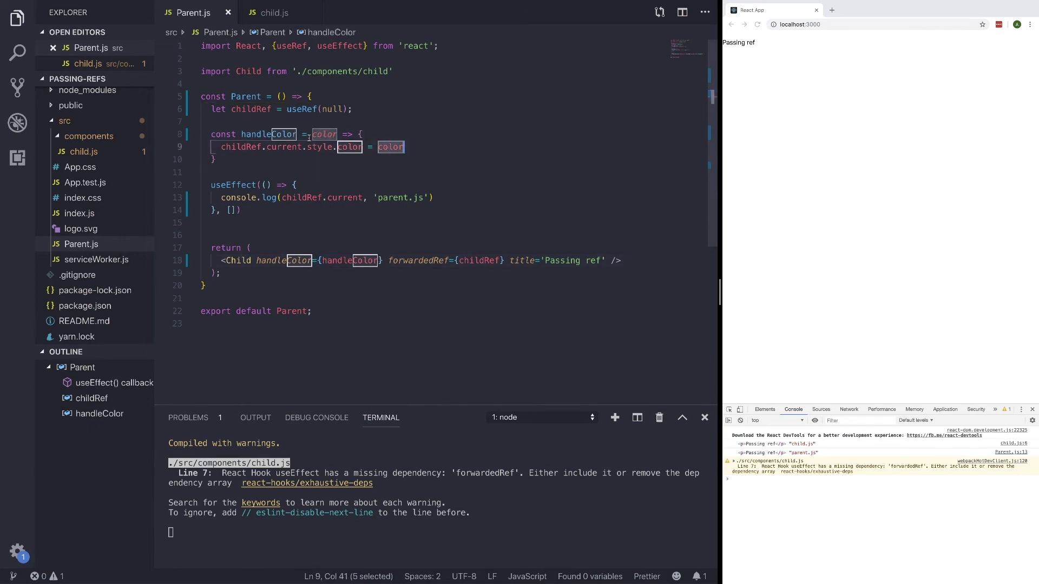
pyautogui.moveTo(391, 148)
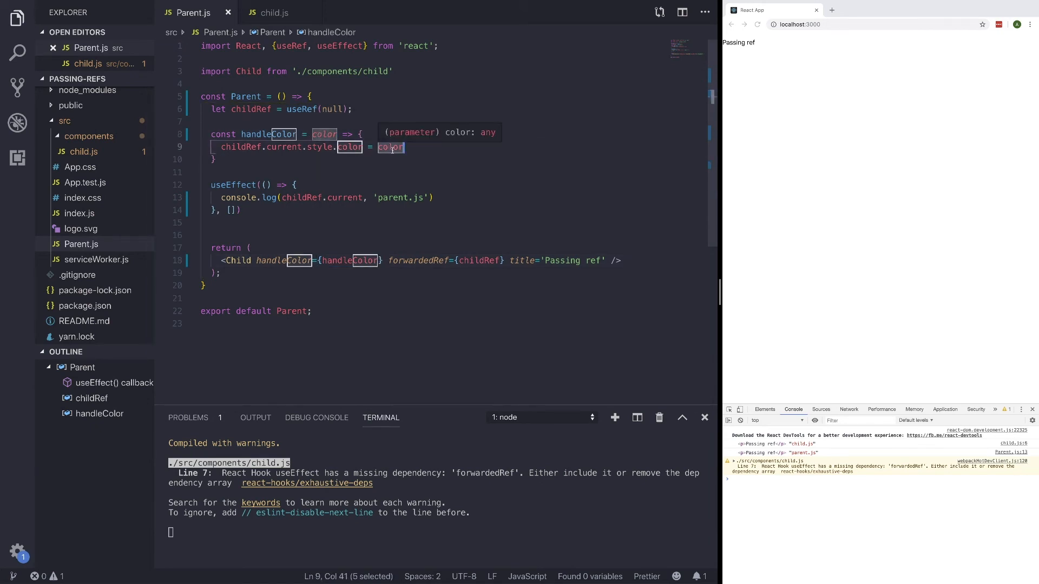
pyautogui.moveTo(408, 151)
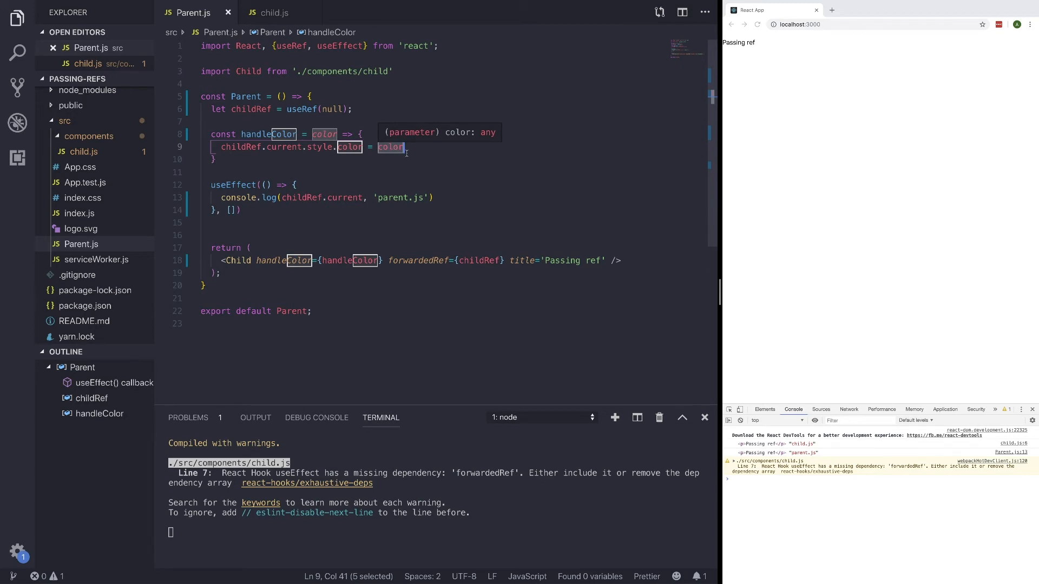
# - Review Parent.js and child.js while the clicked 'Passing ref' text turns red in the browser
pyautogui.click(272, 13)
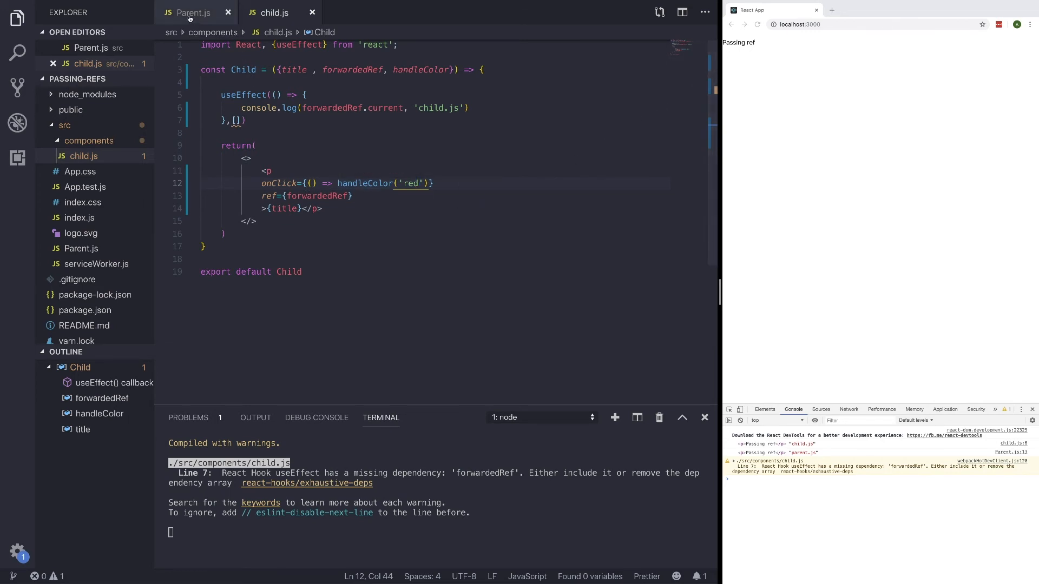
pyautogui.click(193, 13)
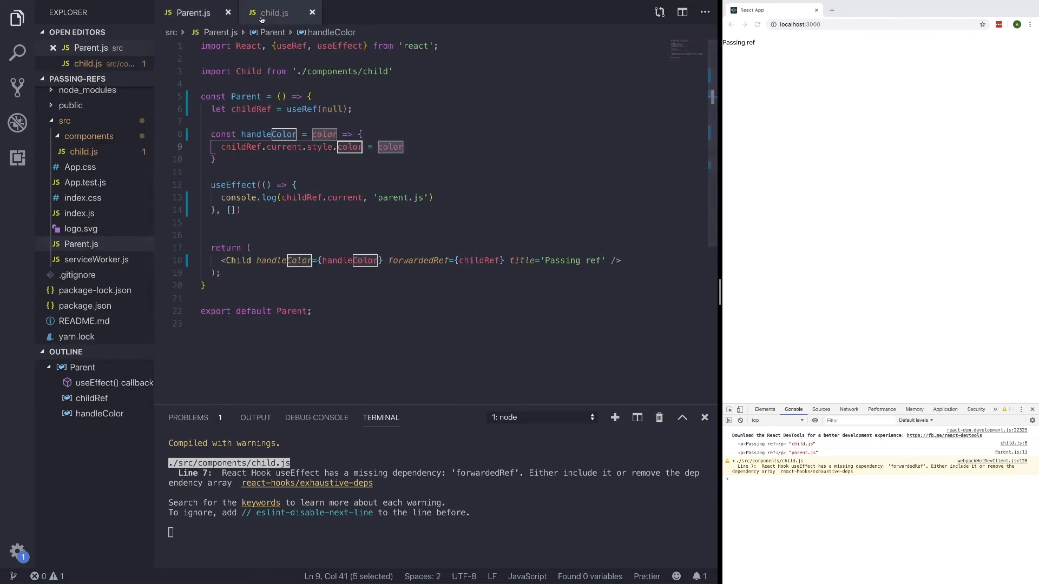
pyautogui.click(273, 13)
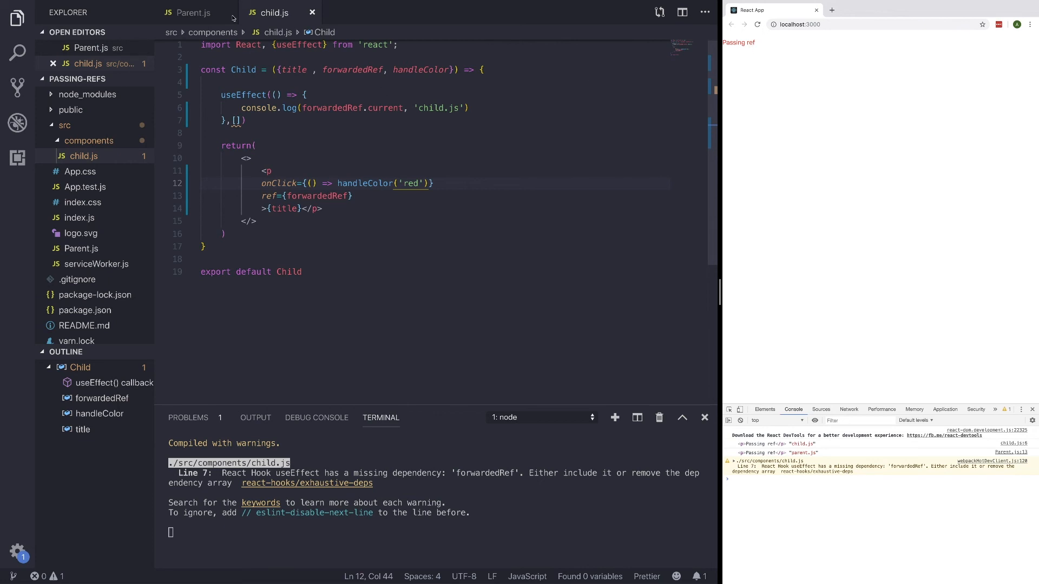
pyautogui.click(193, 13)
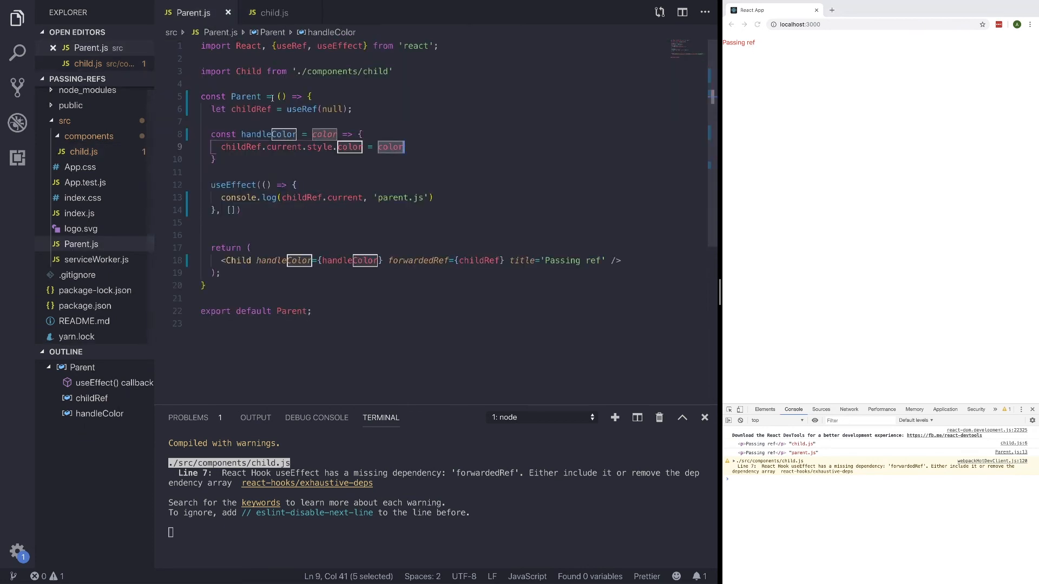